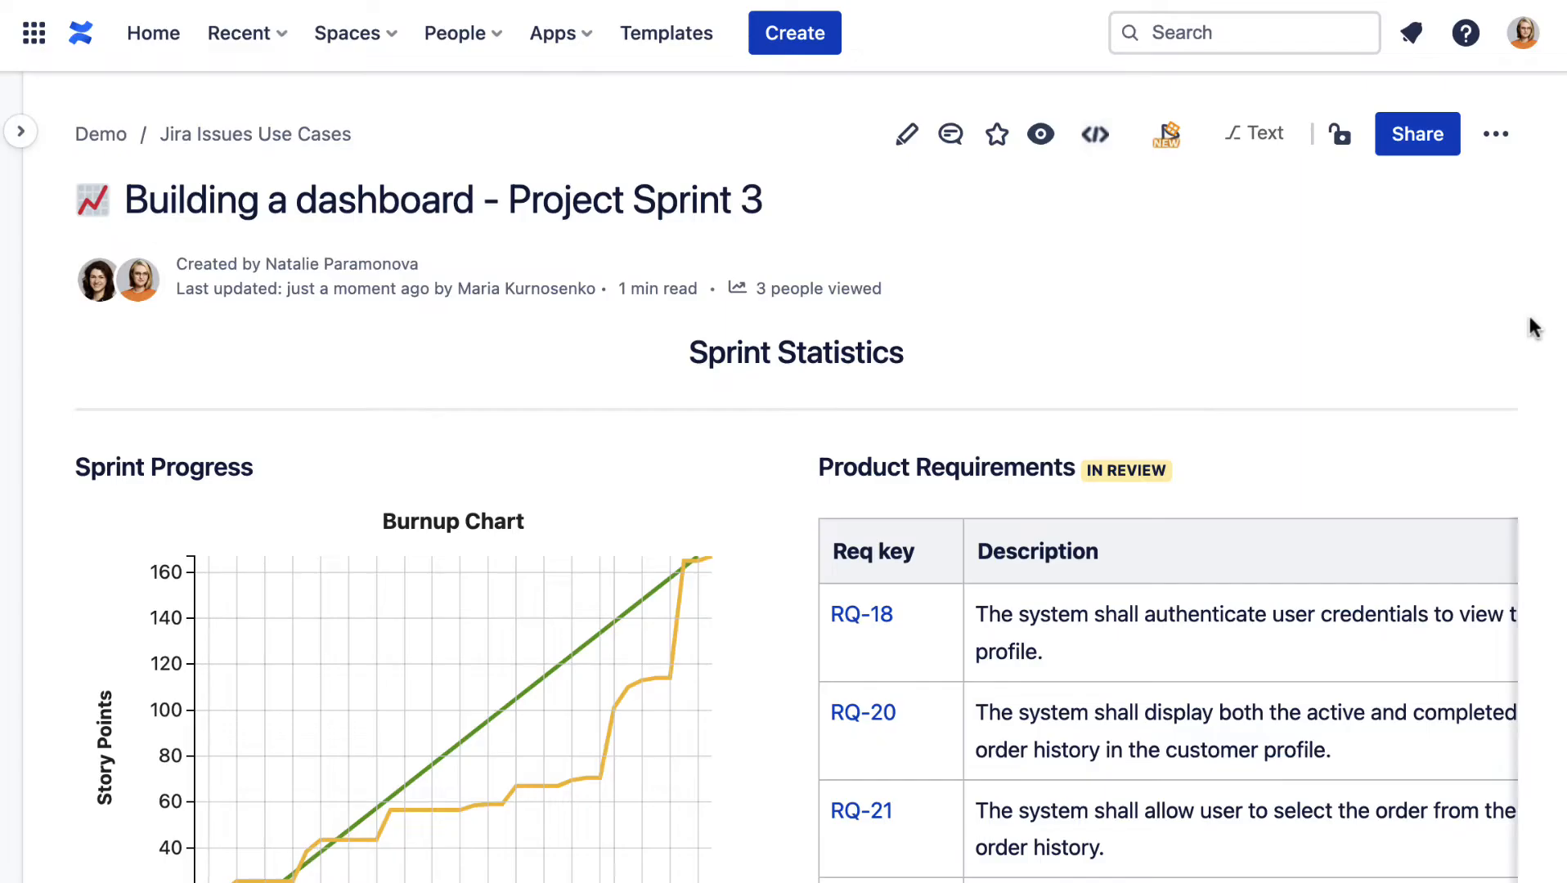
- Copy the shareable link to the unresolved PRO issues filter from Jira's Share menu
scroll(down, 3)
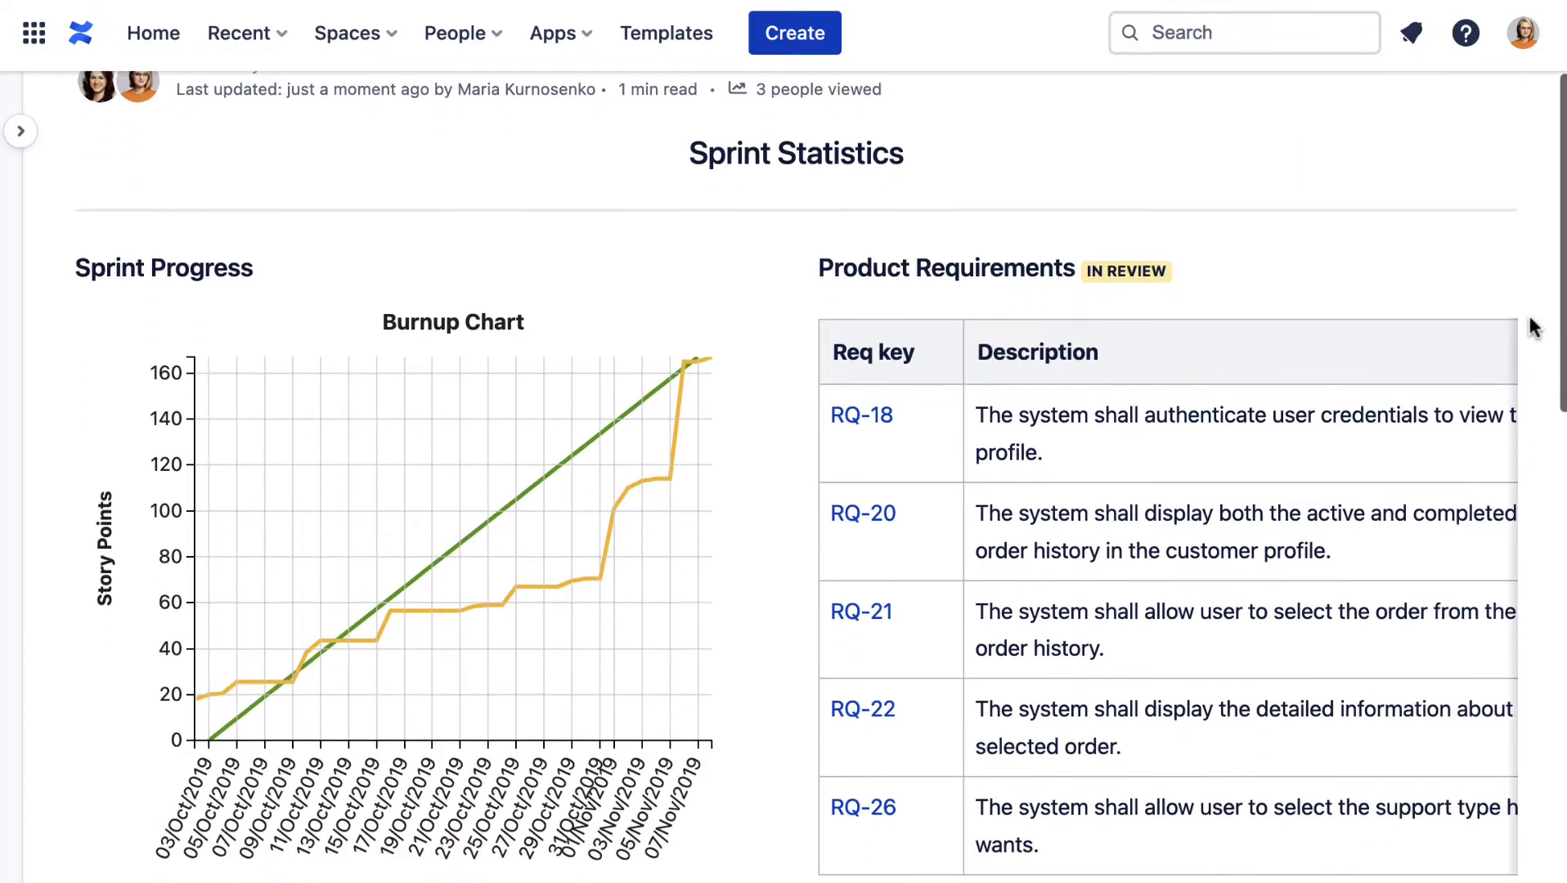
scroll(down, 3)
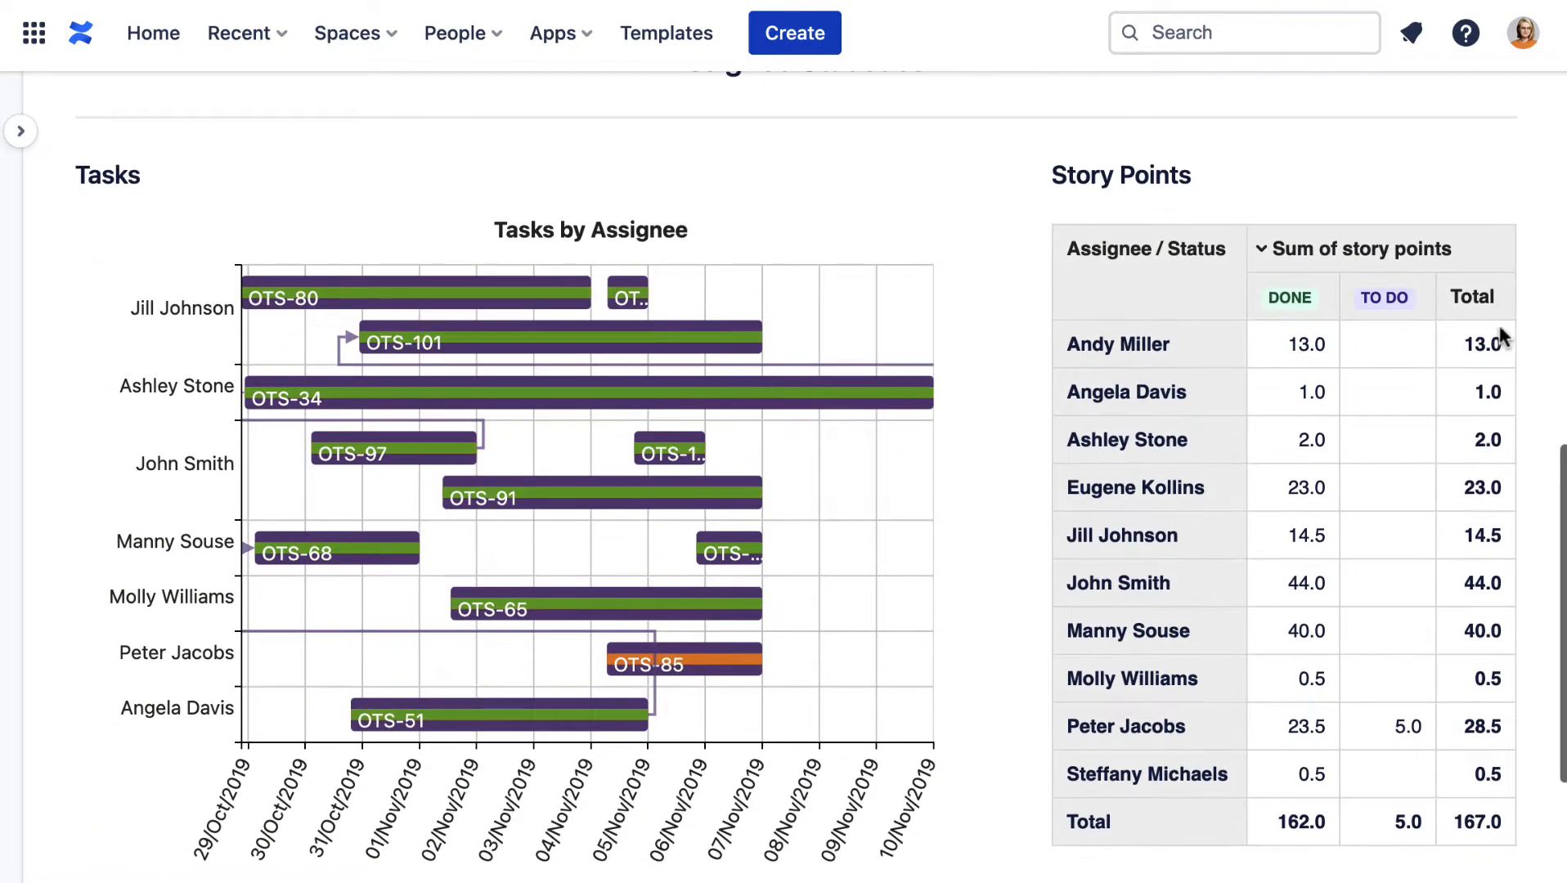
mouse_move(684, 663)
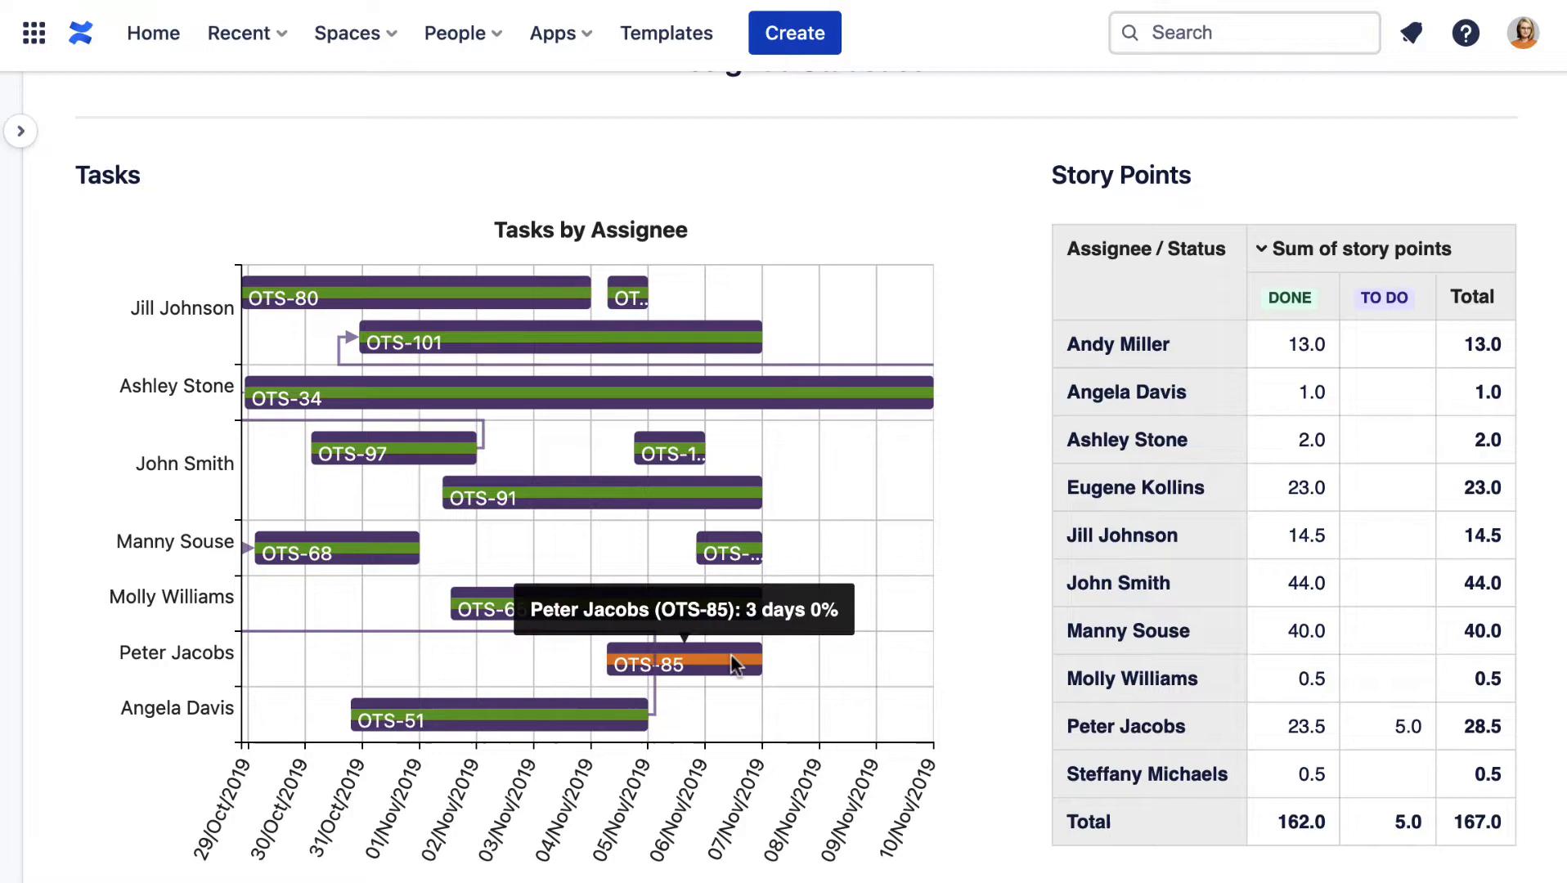
mouse_move(999, 564)
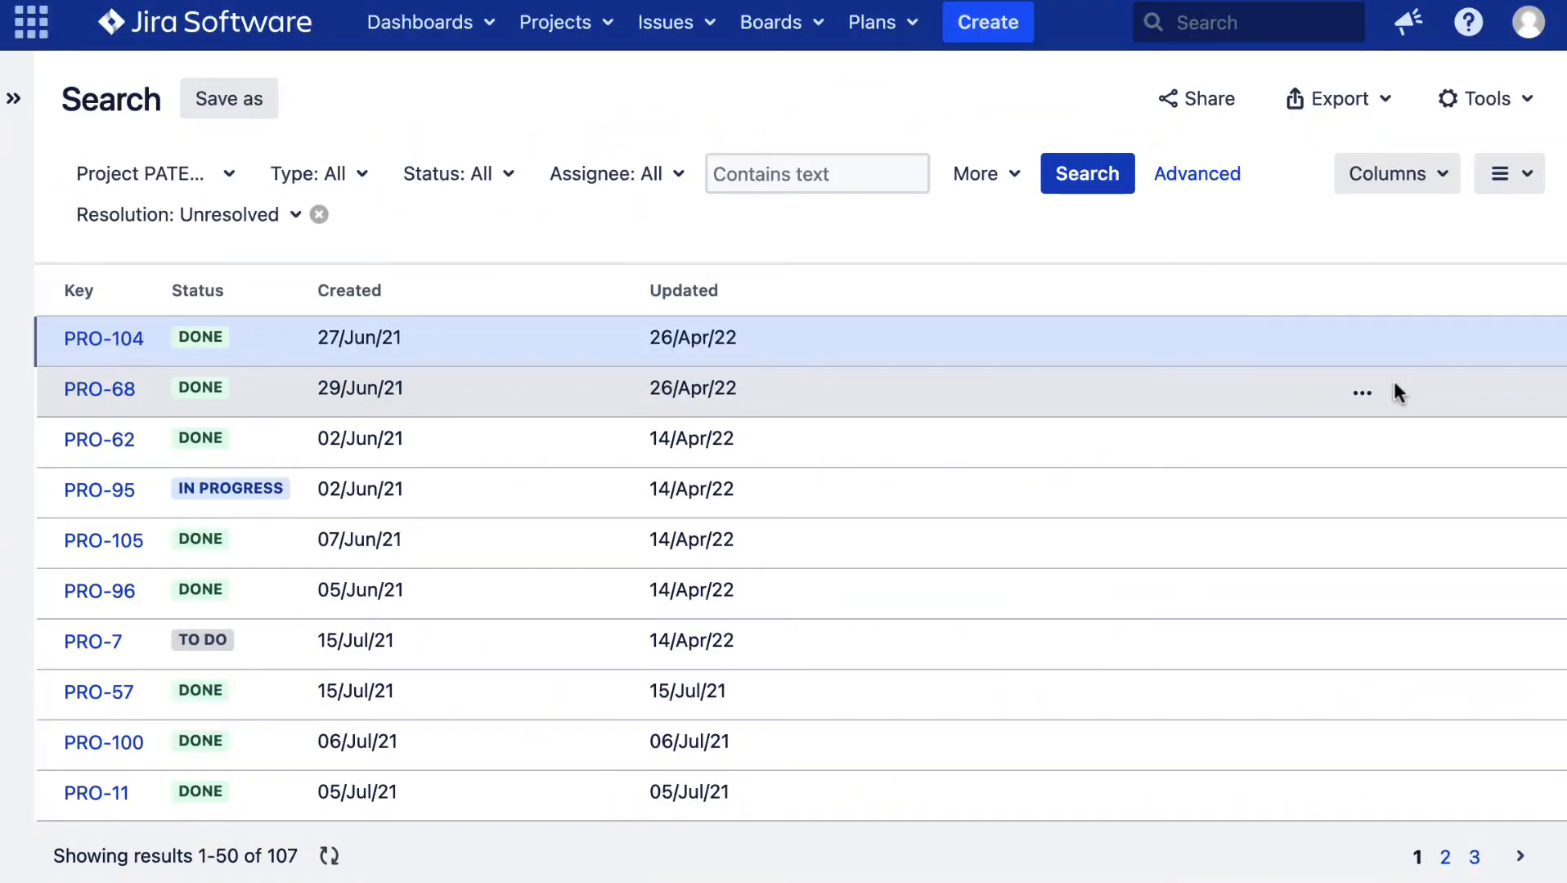
click(1195, 98)
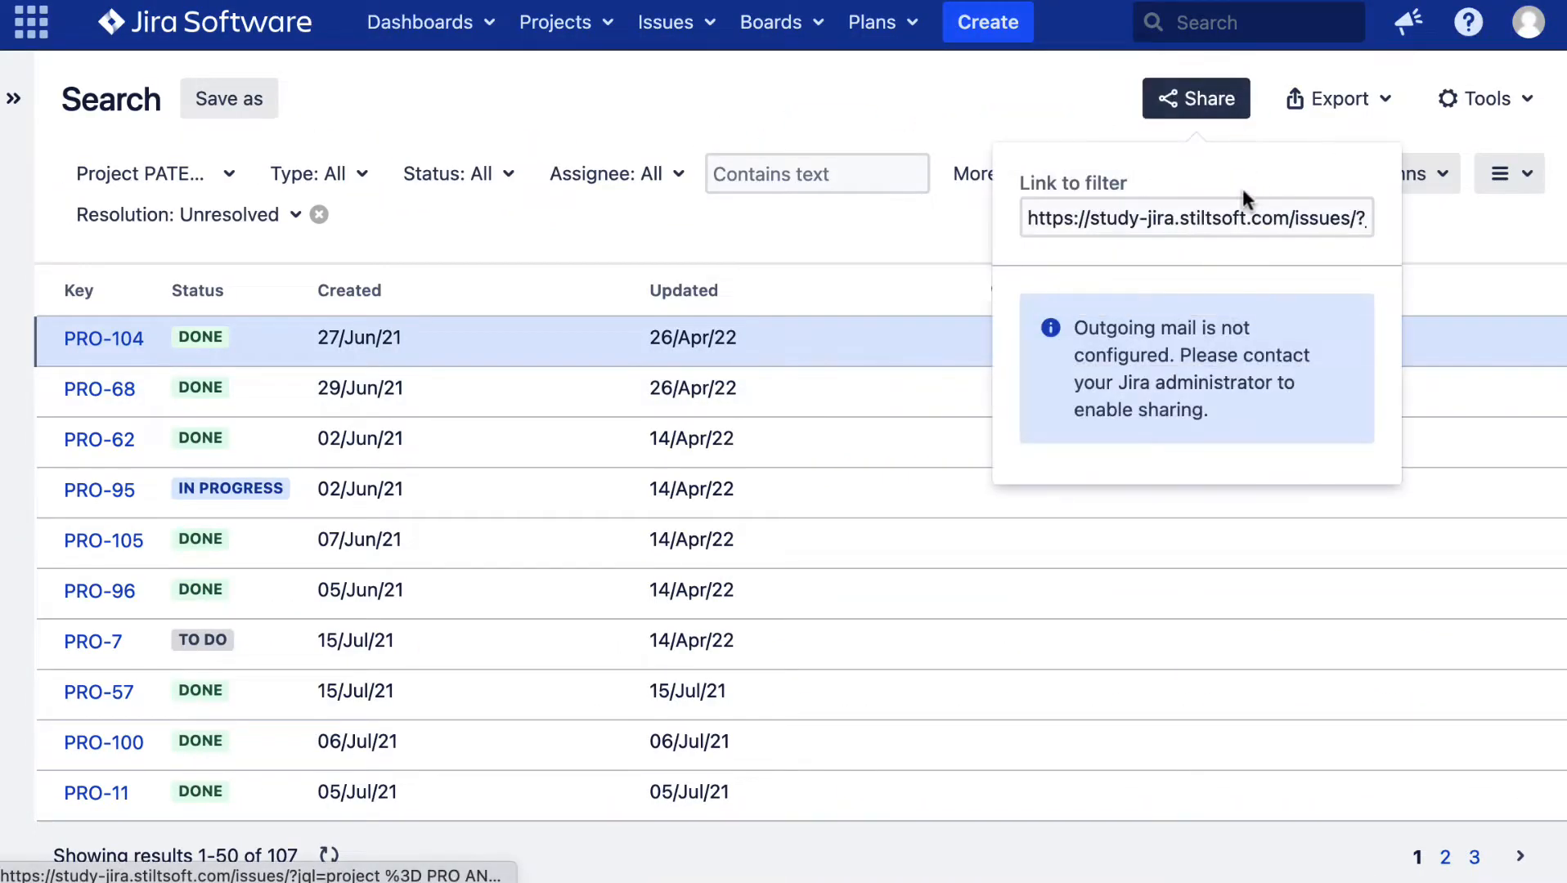
click(1195, 218)
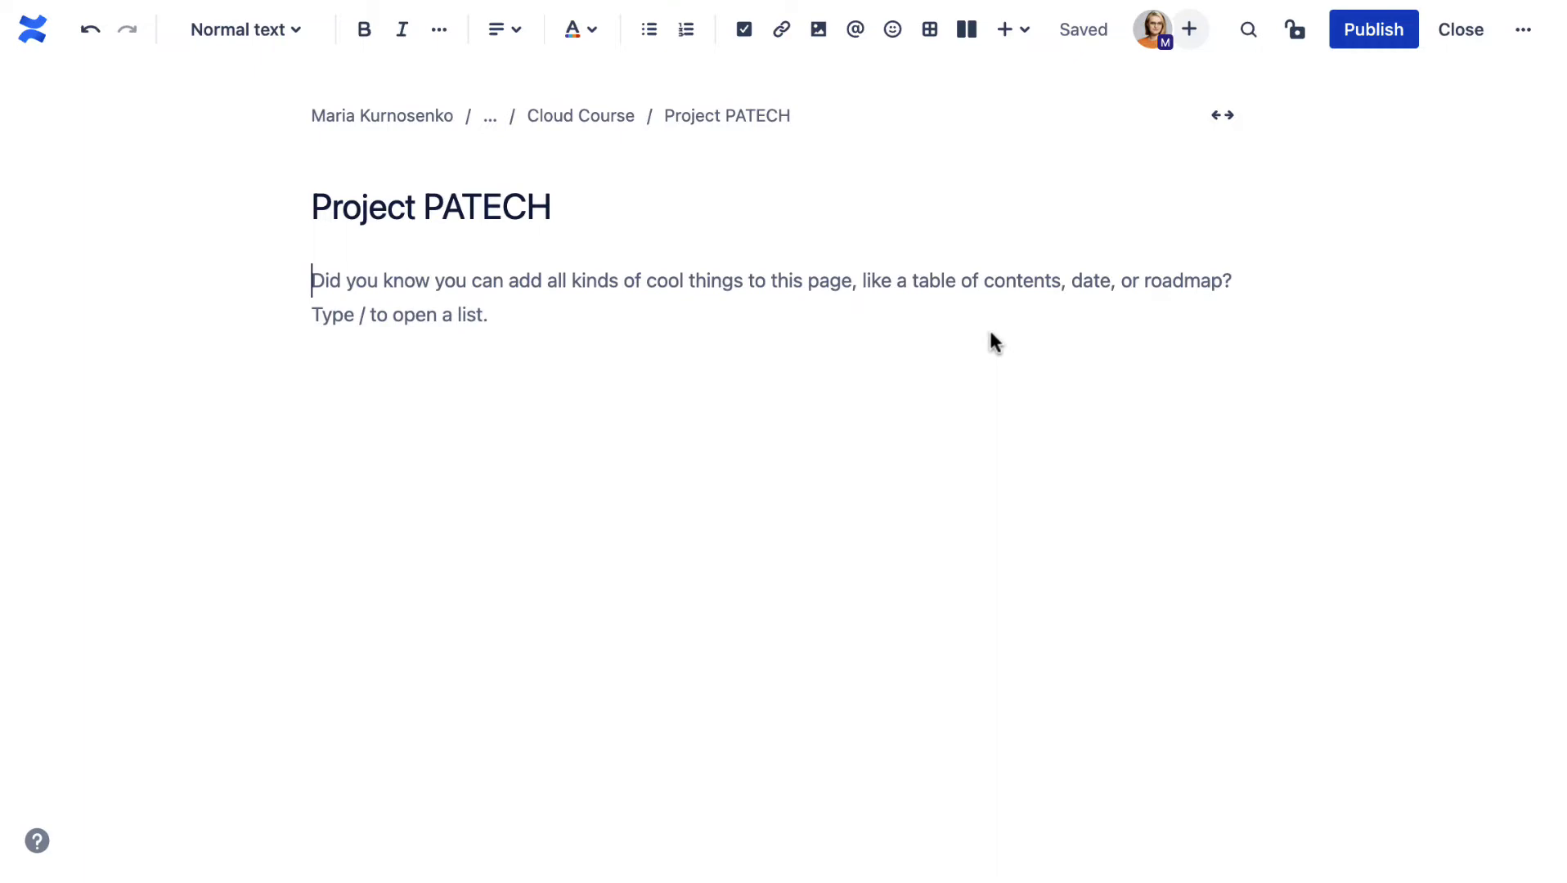
- Insert the Jira issues macro into the Project PATECH page via /ji
text(/ji)
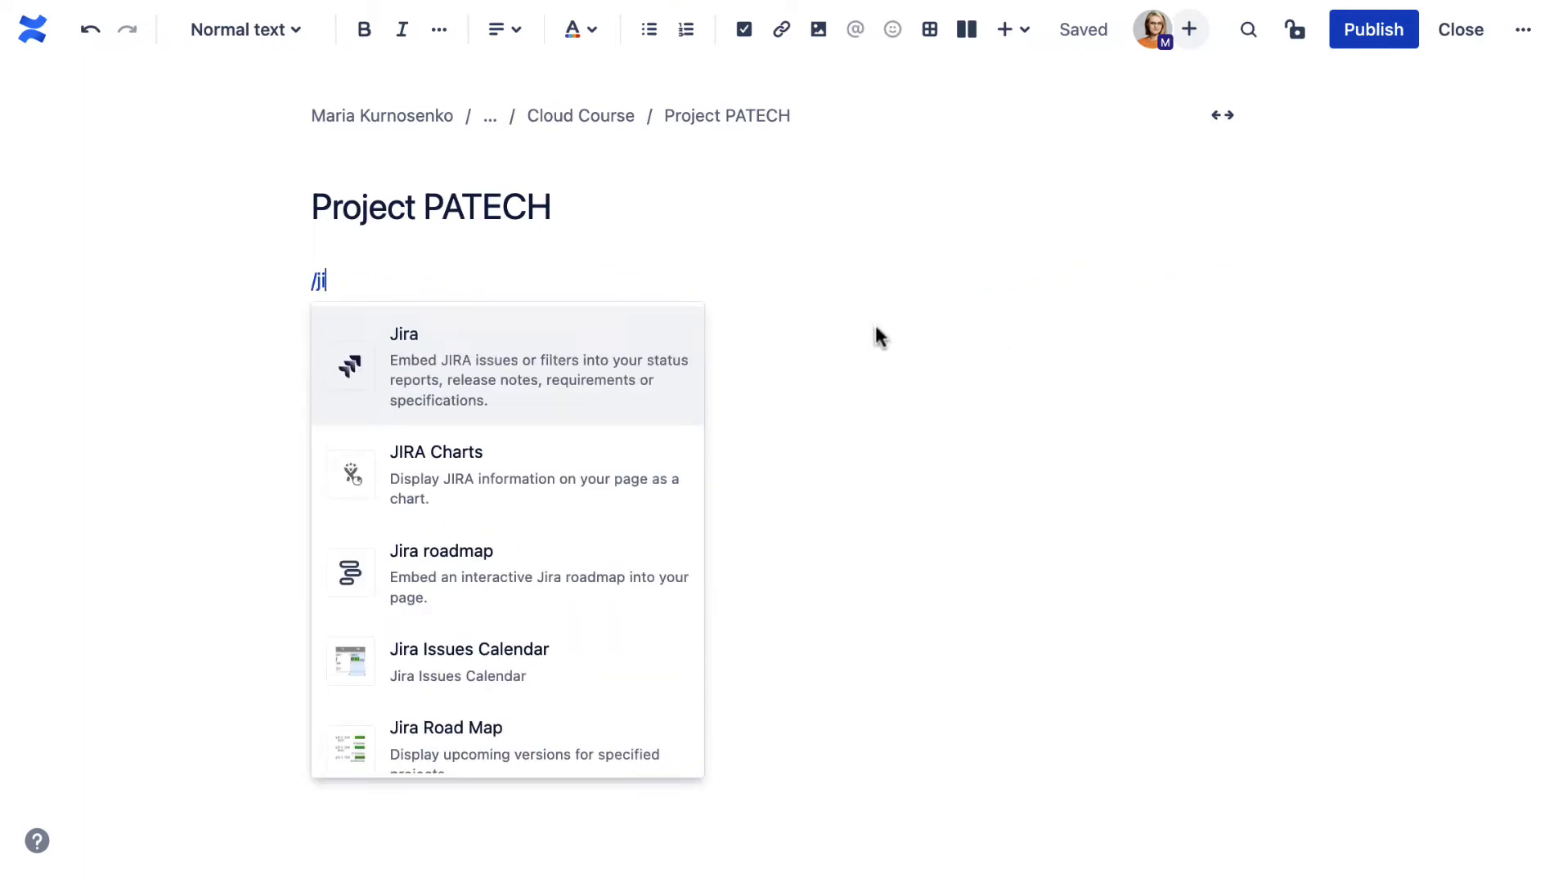
click(405, 366)
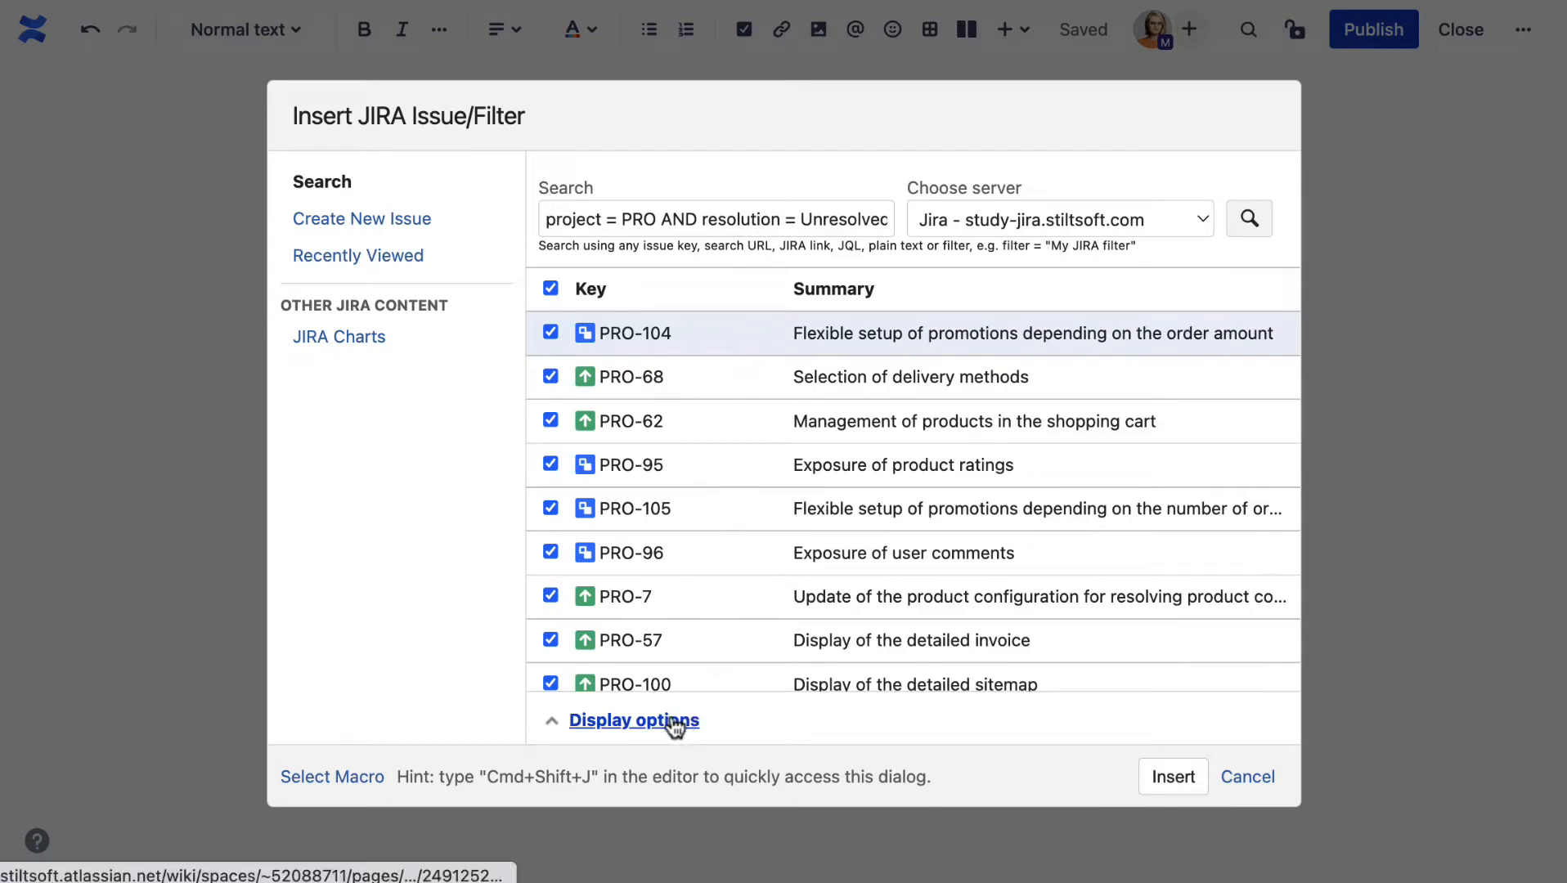
- Set Maximum issues to 1000, drop the Created and Due Date columns, and insert the table
click(635, 720)
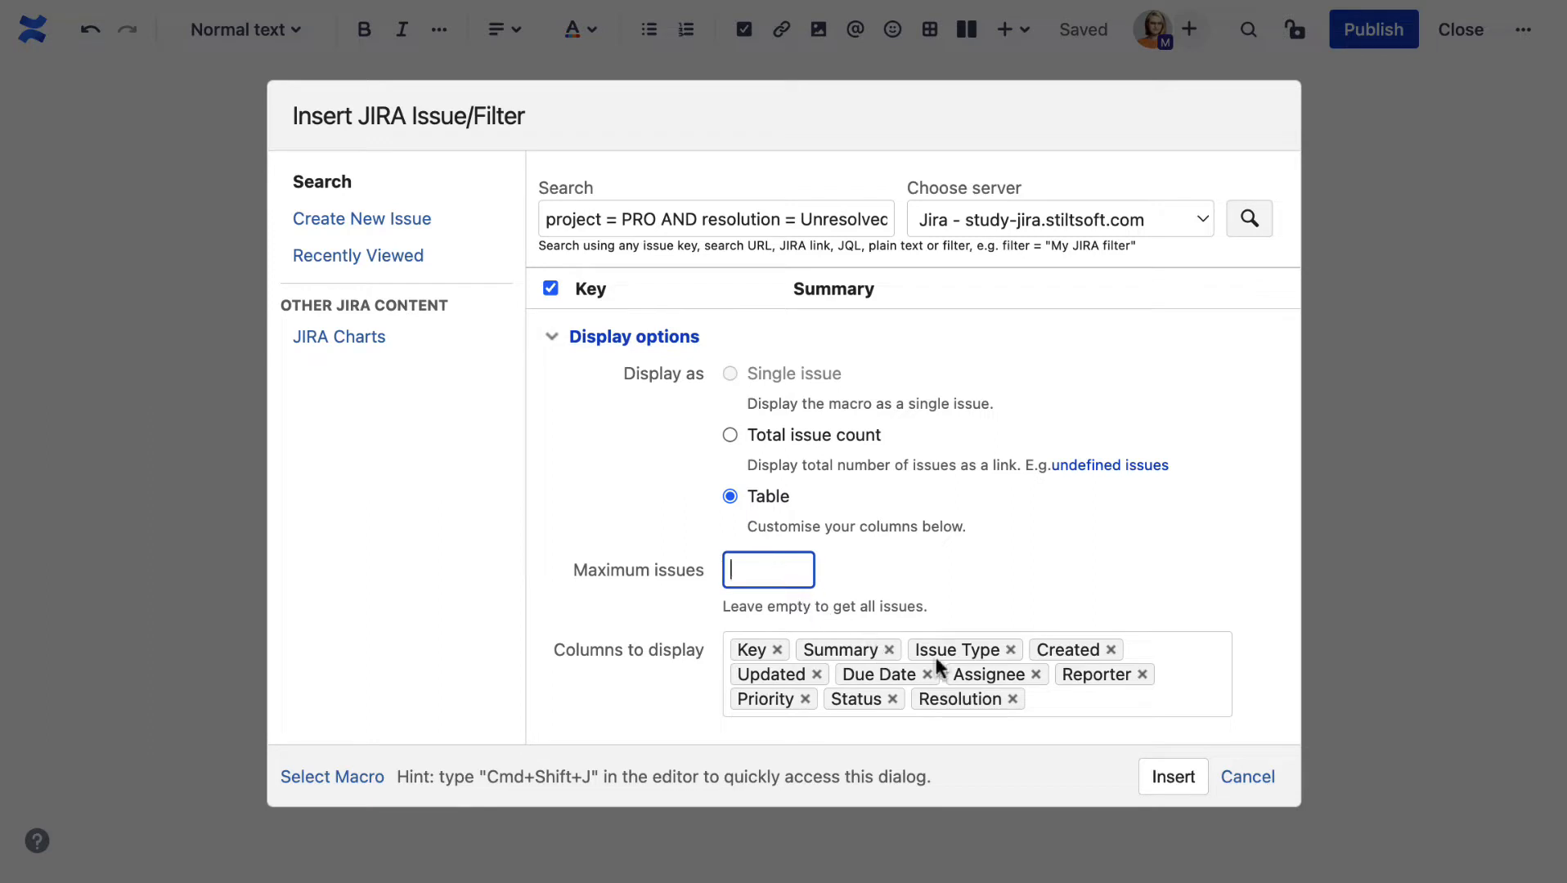
text(1000)
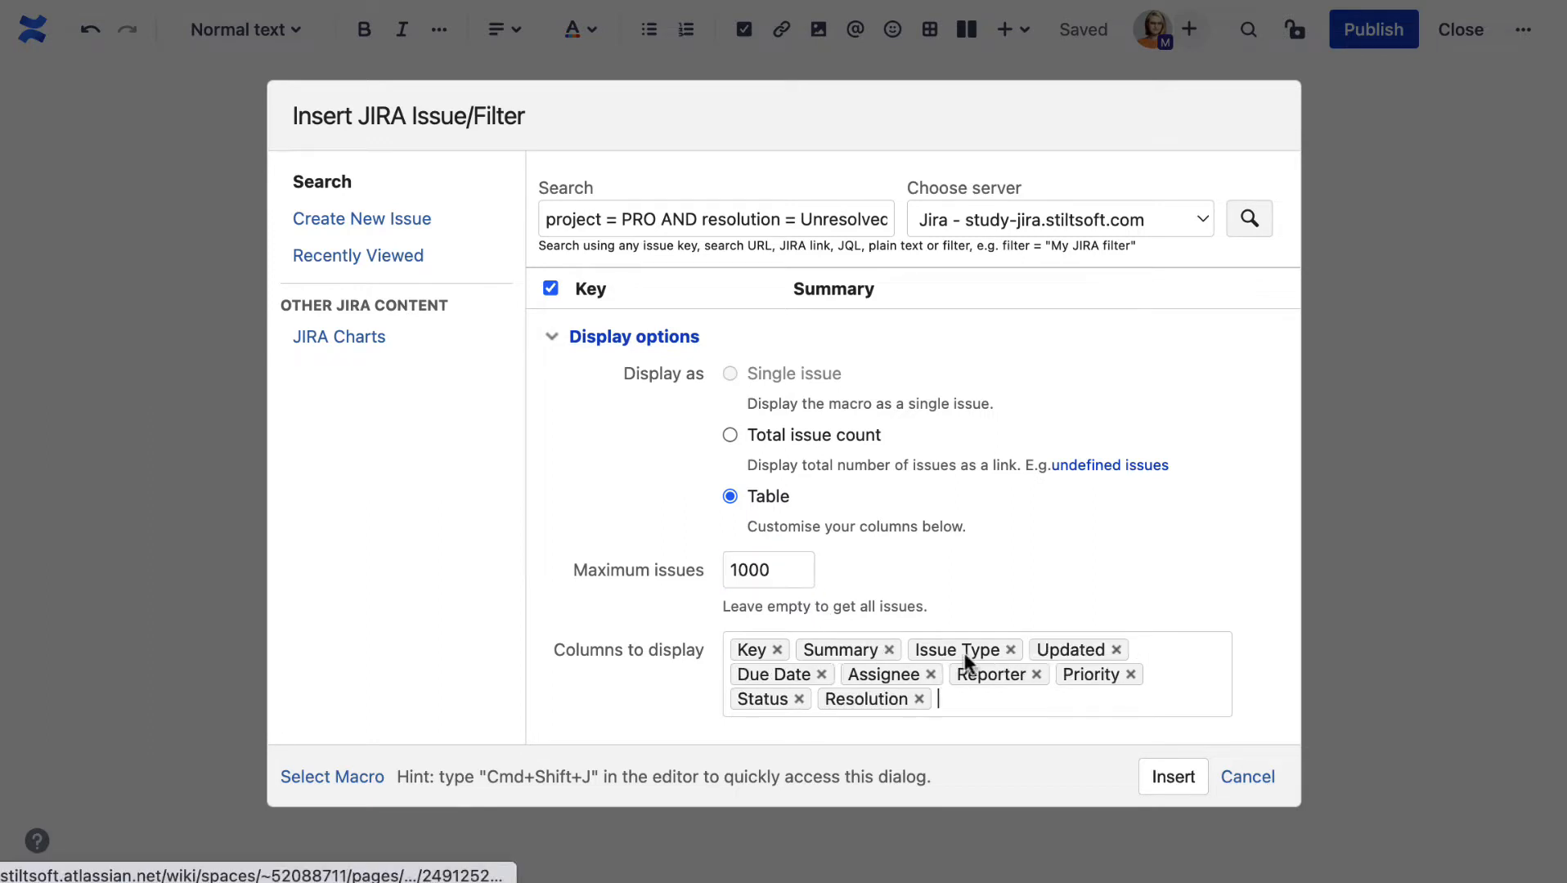
click(821, 673)
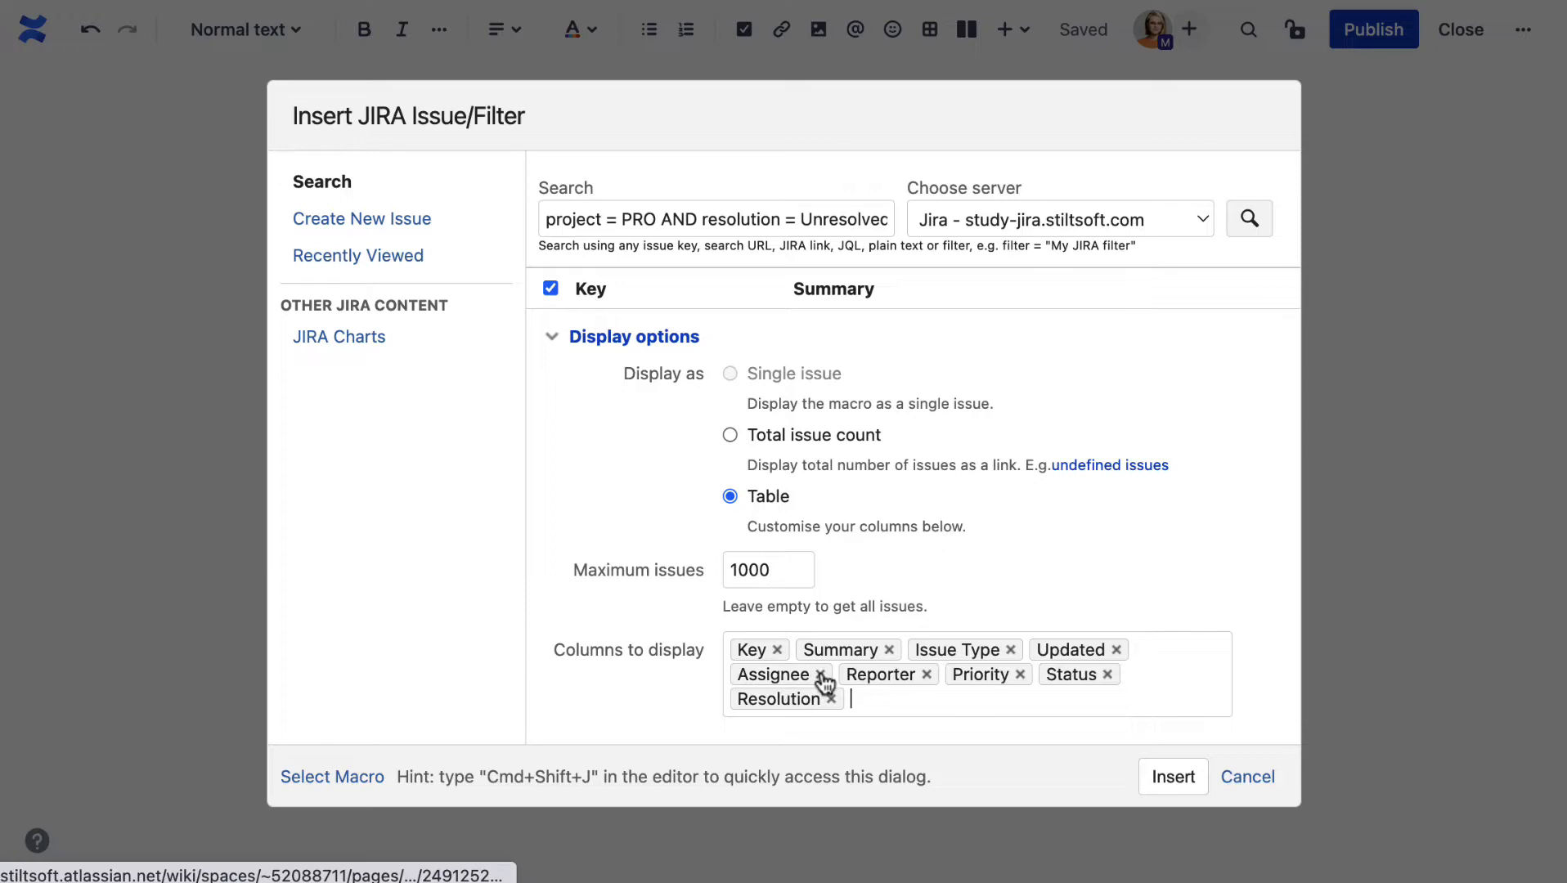
mouse_move(1132, 795)
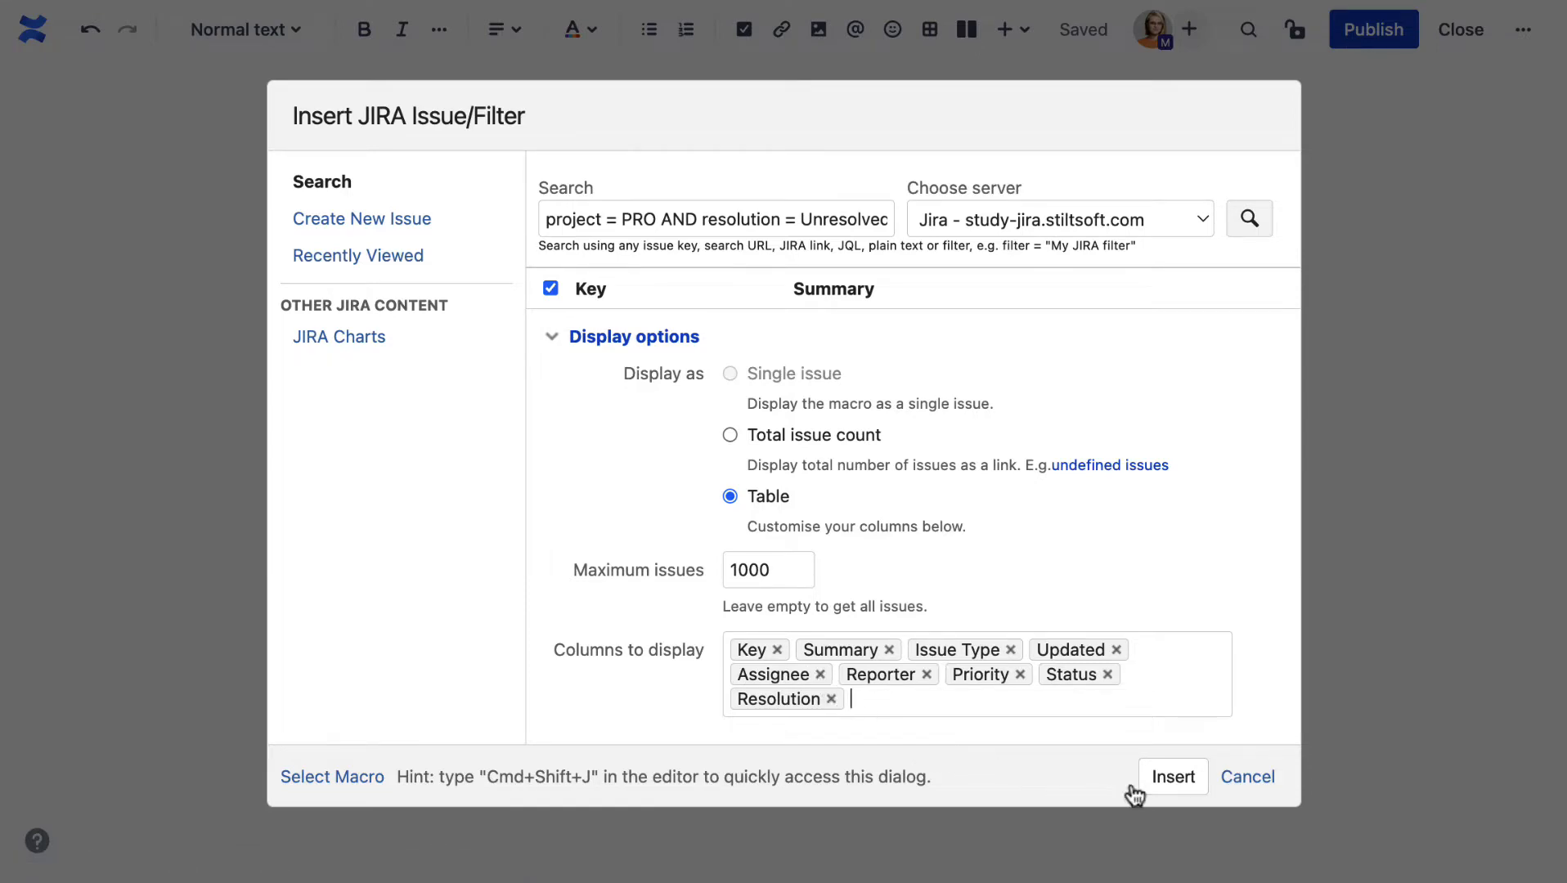
click(1171, 777)
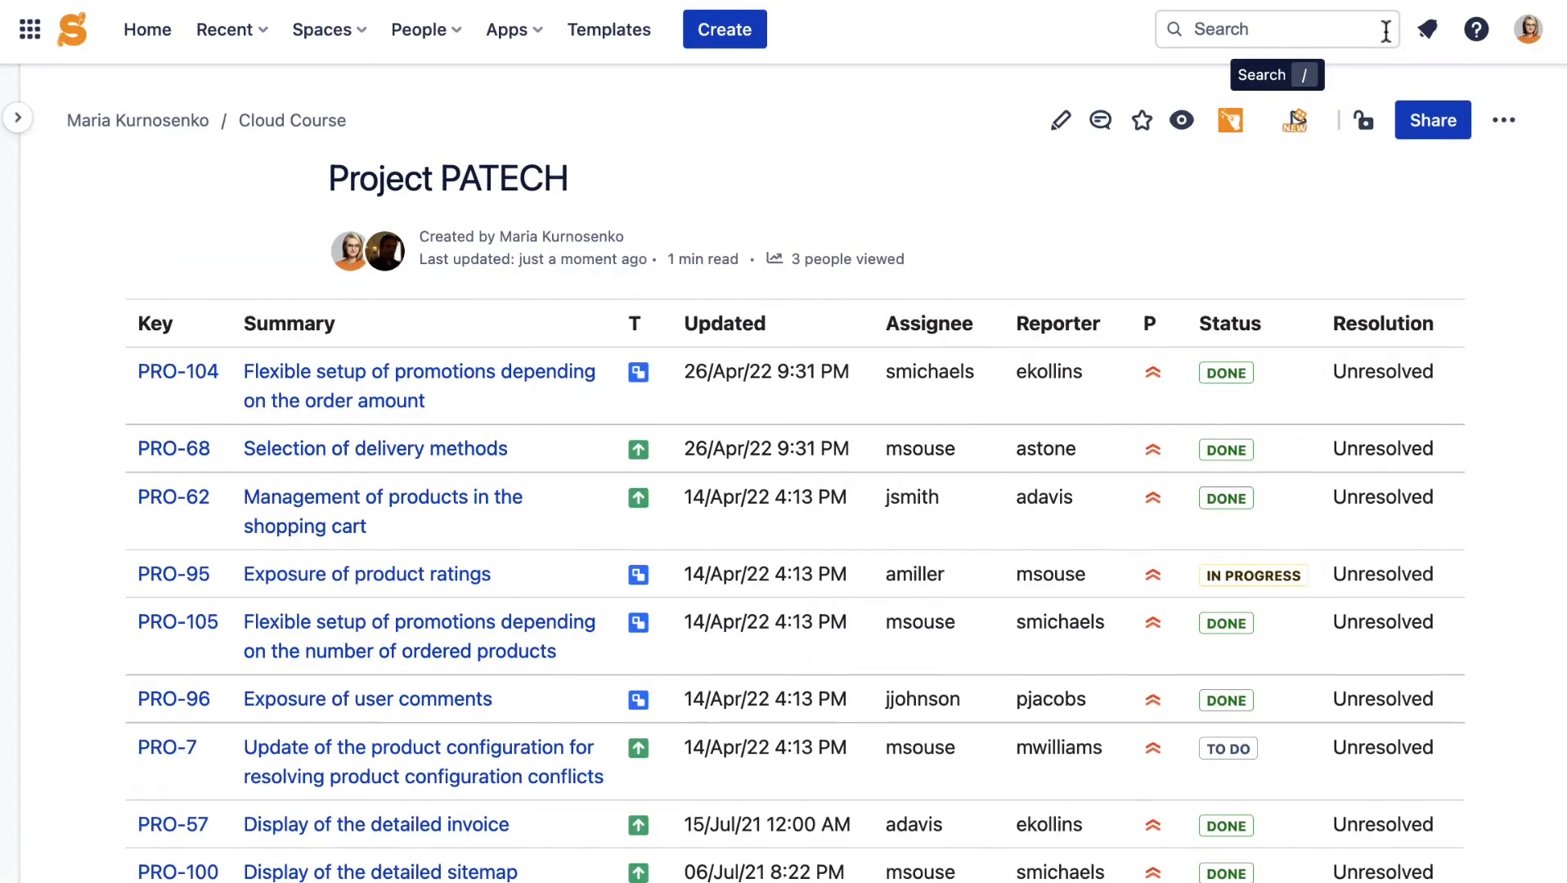
- Enable the Table Filter macro on the page's Jira issues table
scroll(down, 3)
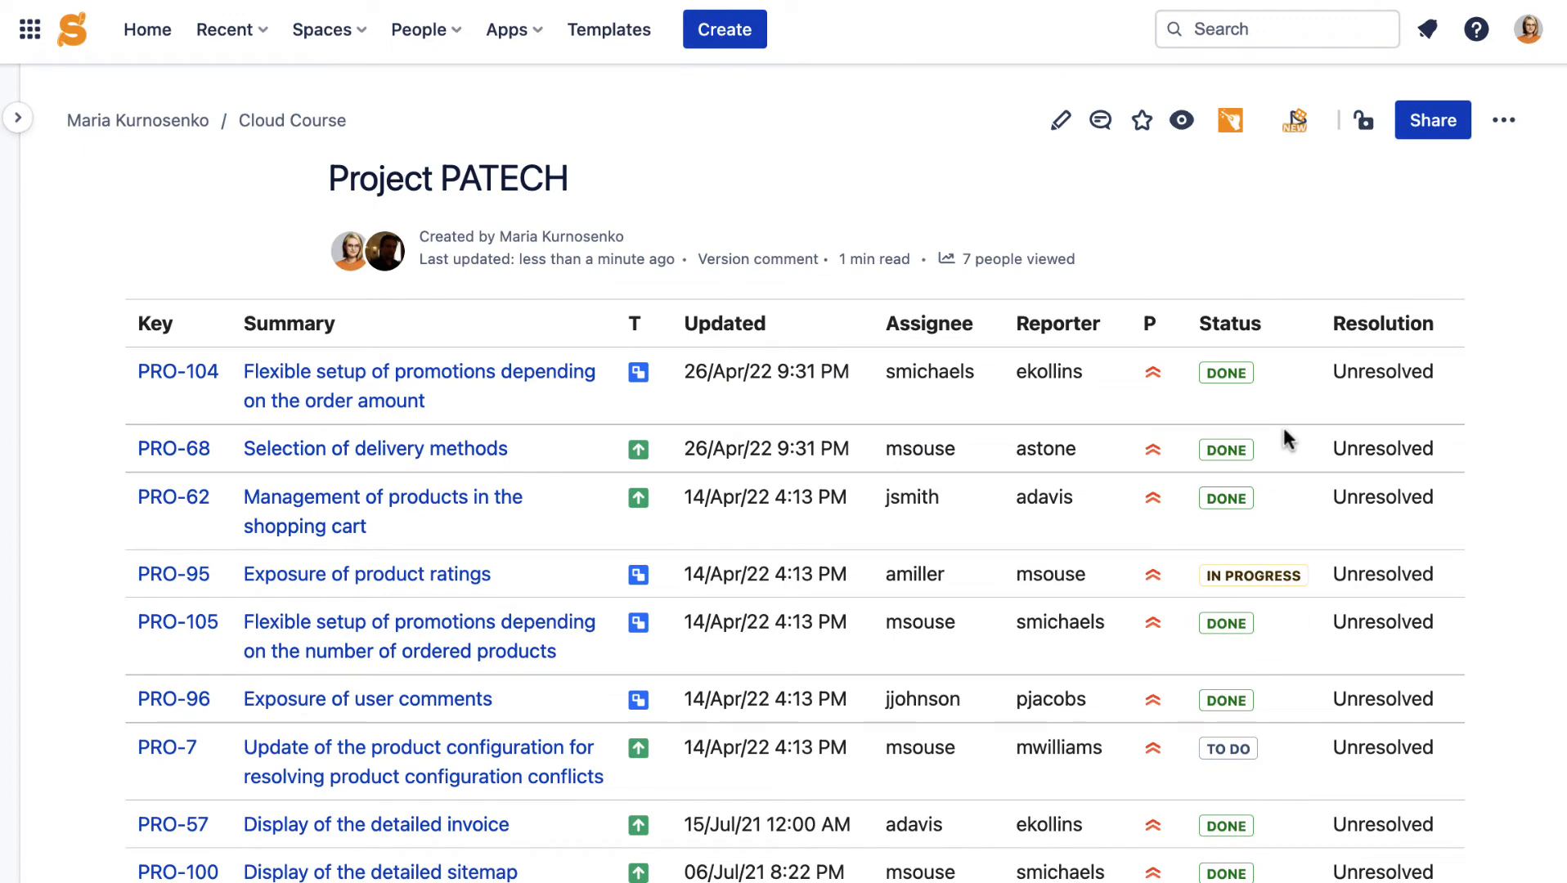
click(1293, 120)
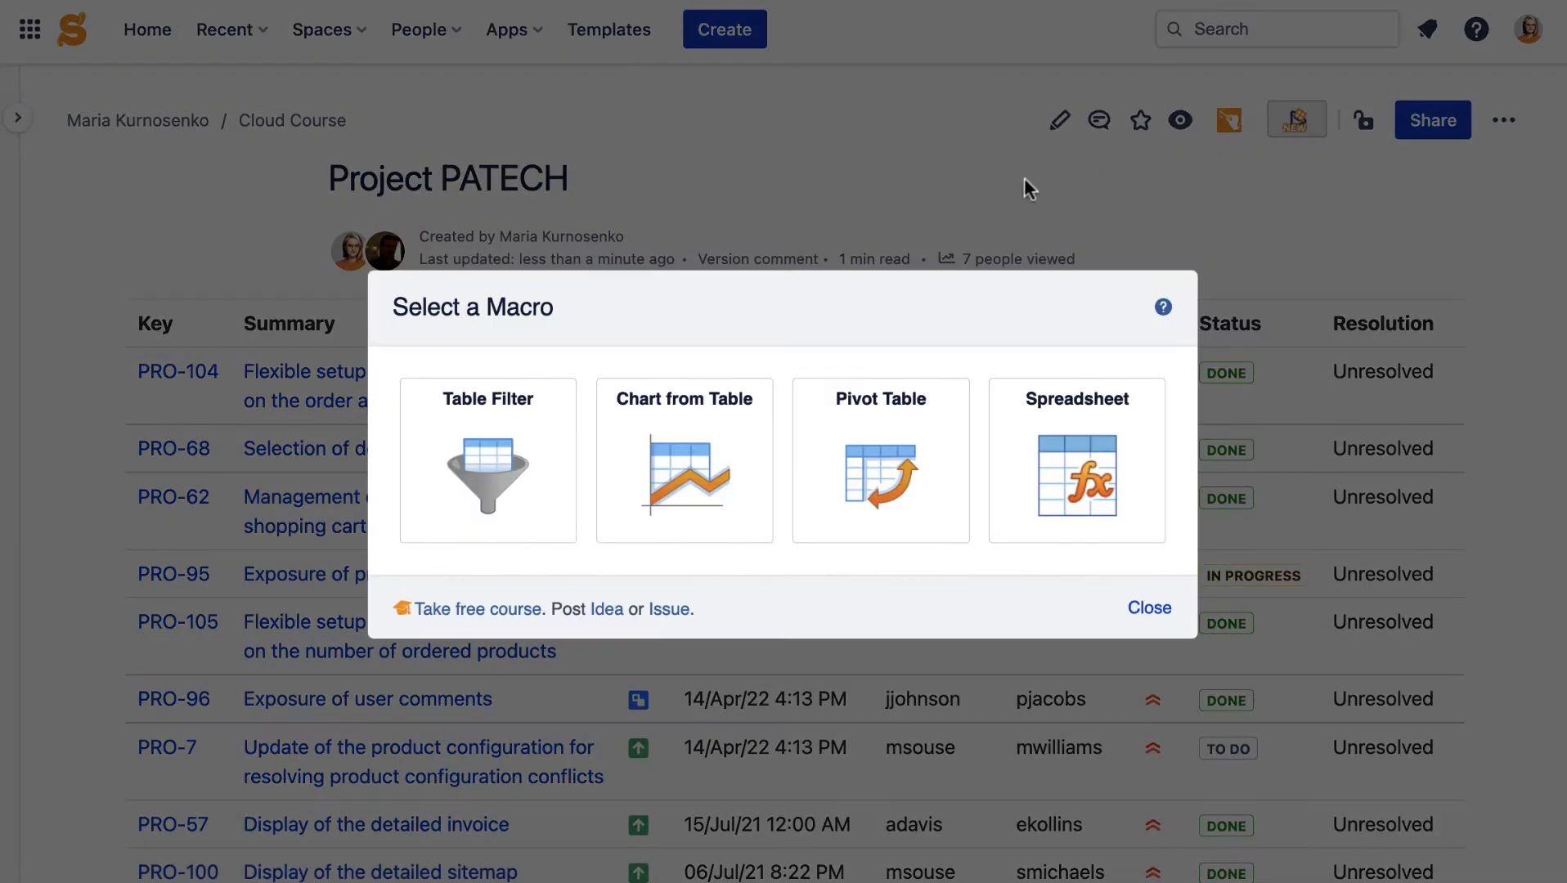
click(487, 460)
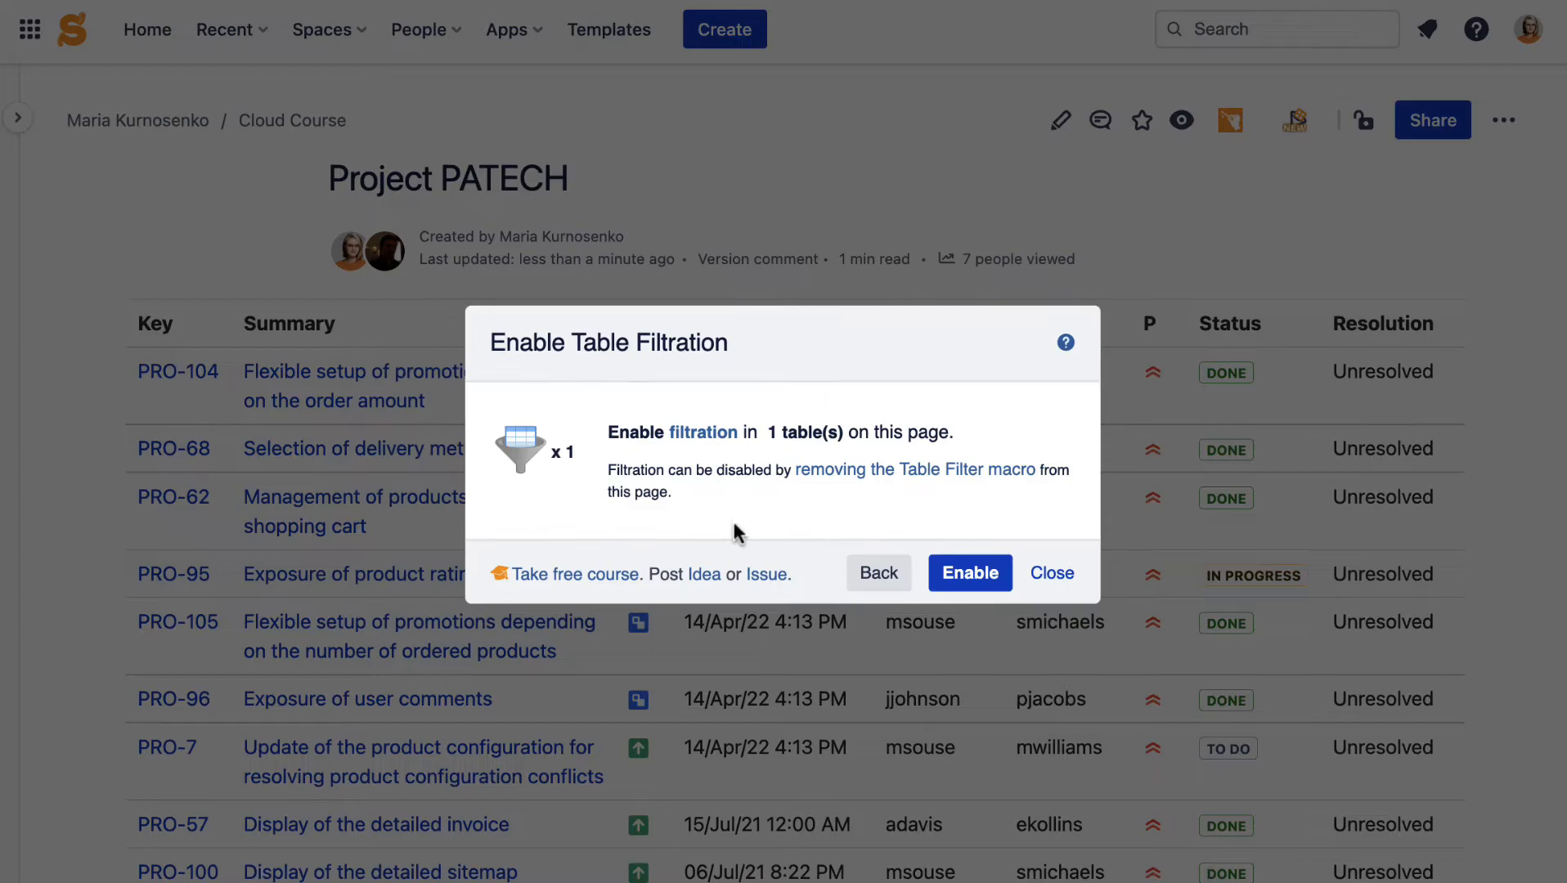
click(969, 572)
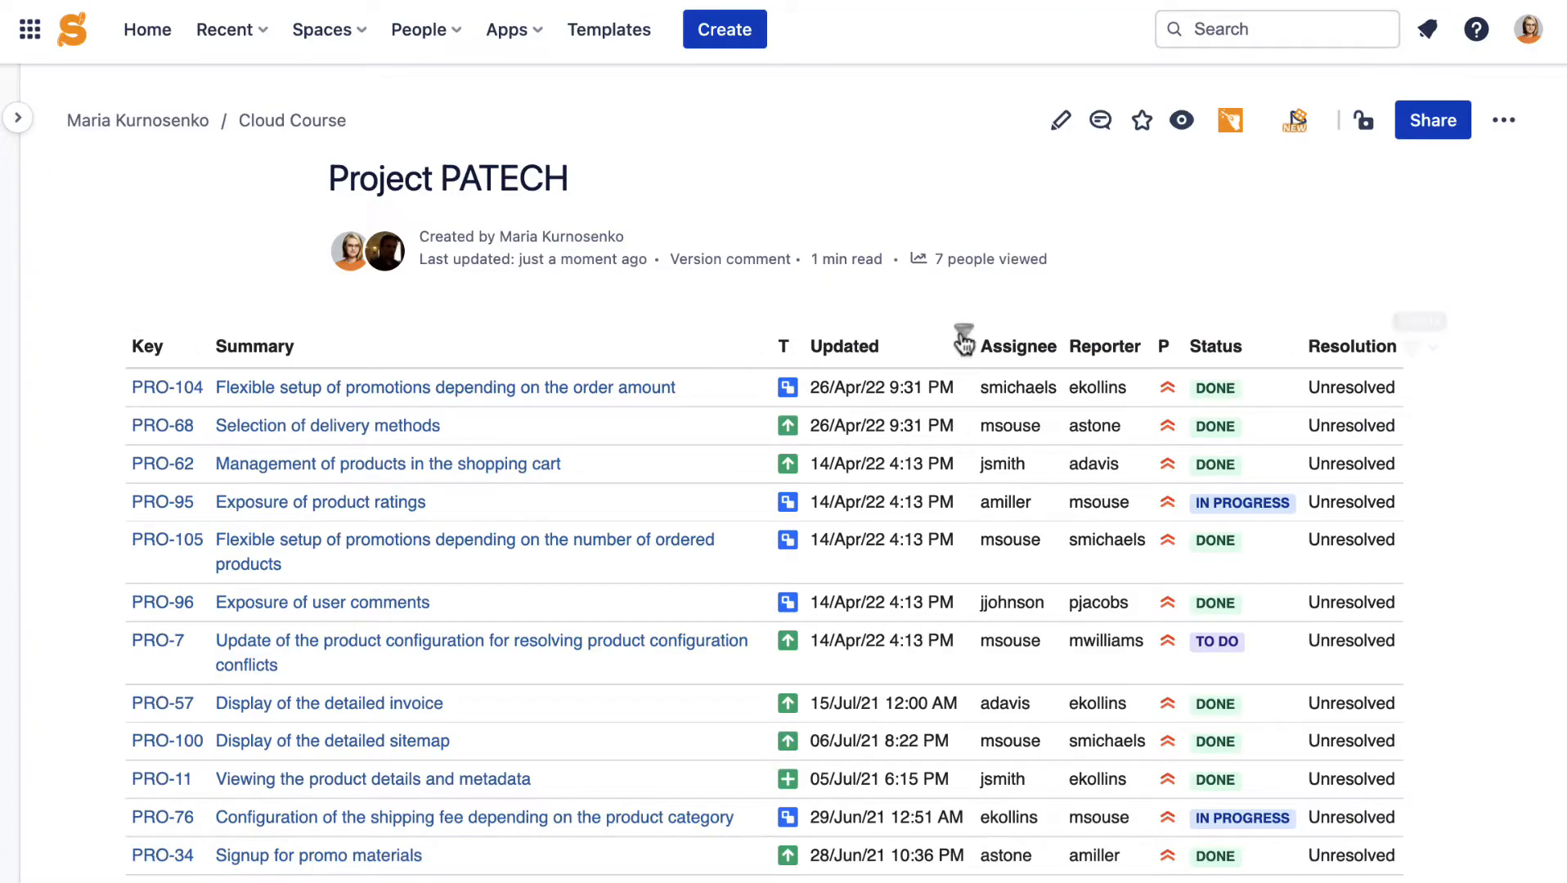
- Browse the Updated date filter, then filter Status to Done and In Progress (18 of 114 issues)
click(963, 334)
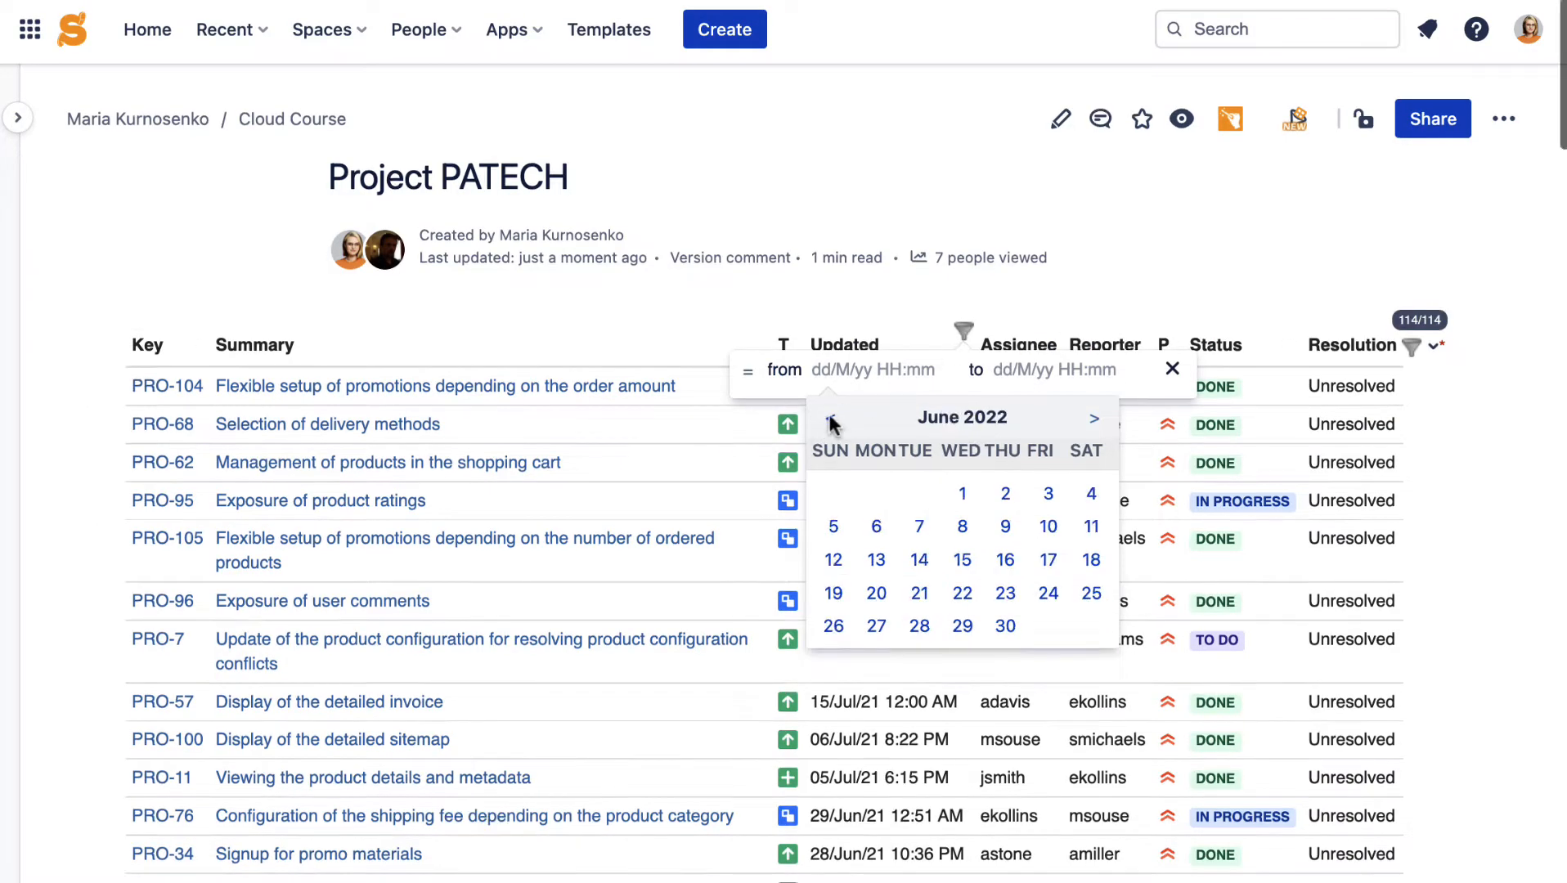
click(830, 418)
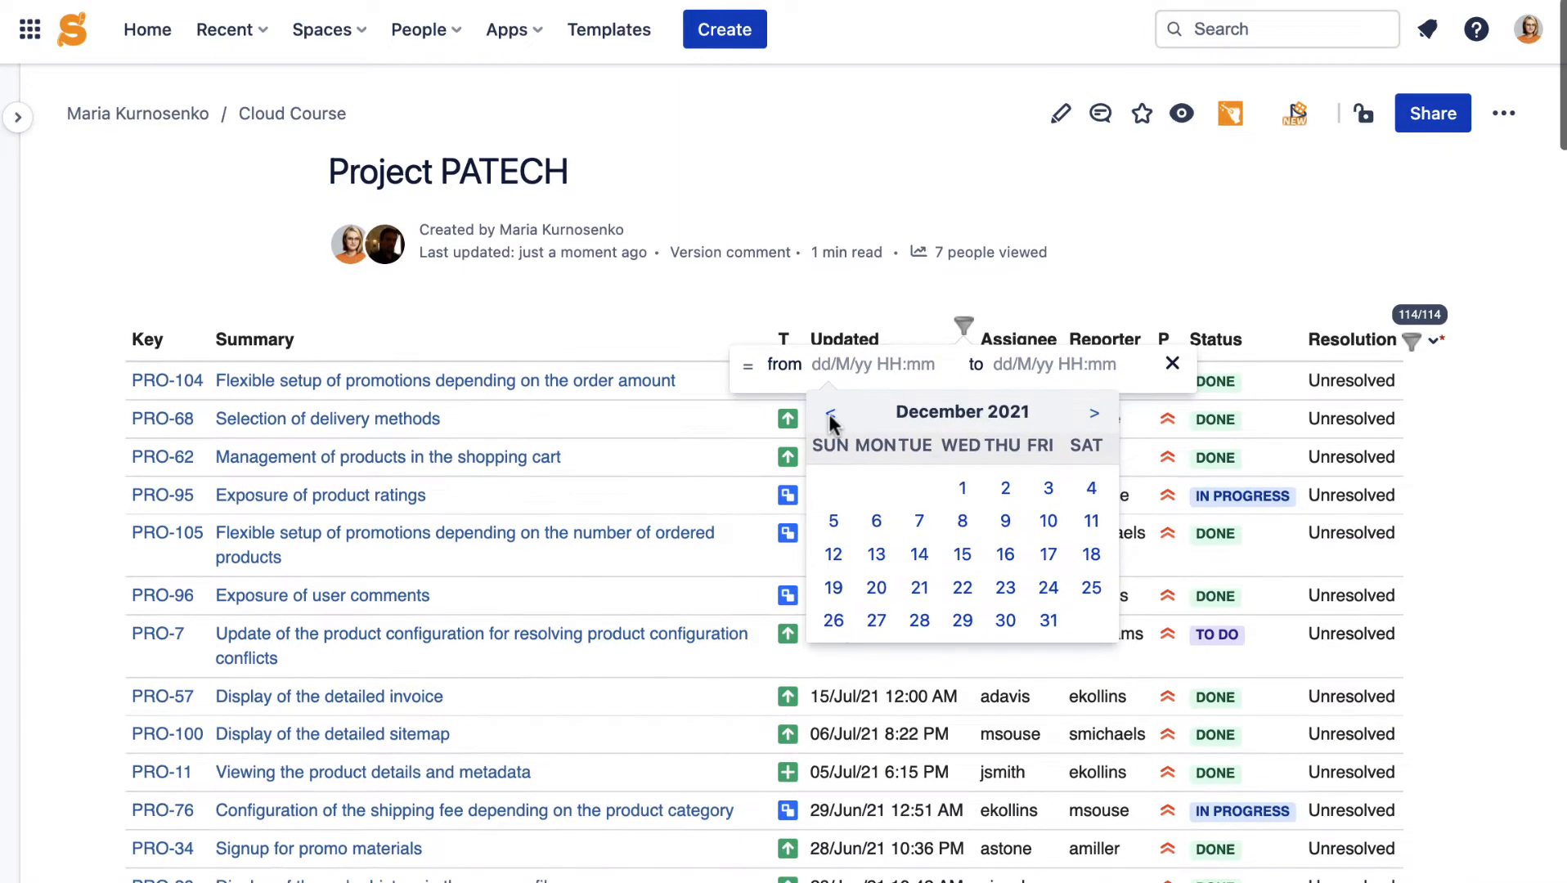
click(830, 413)
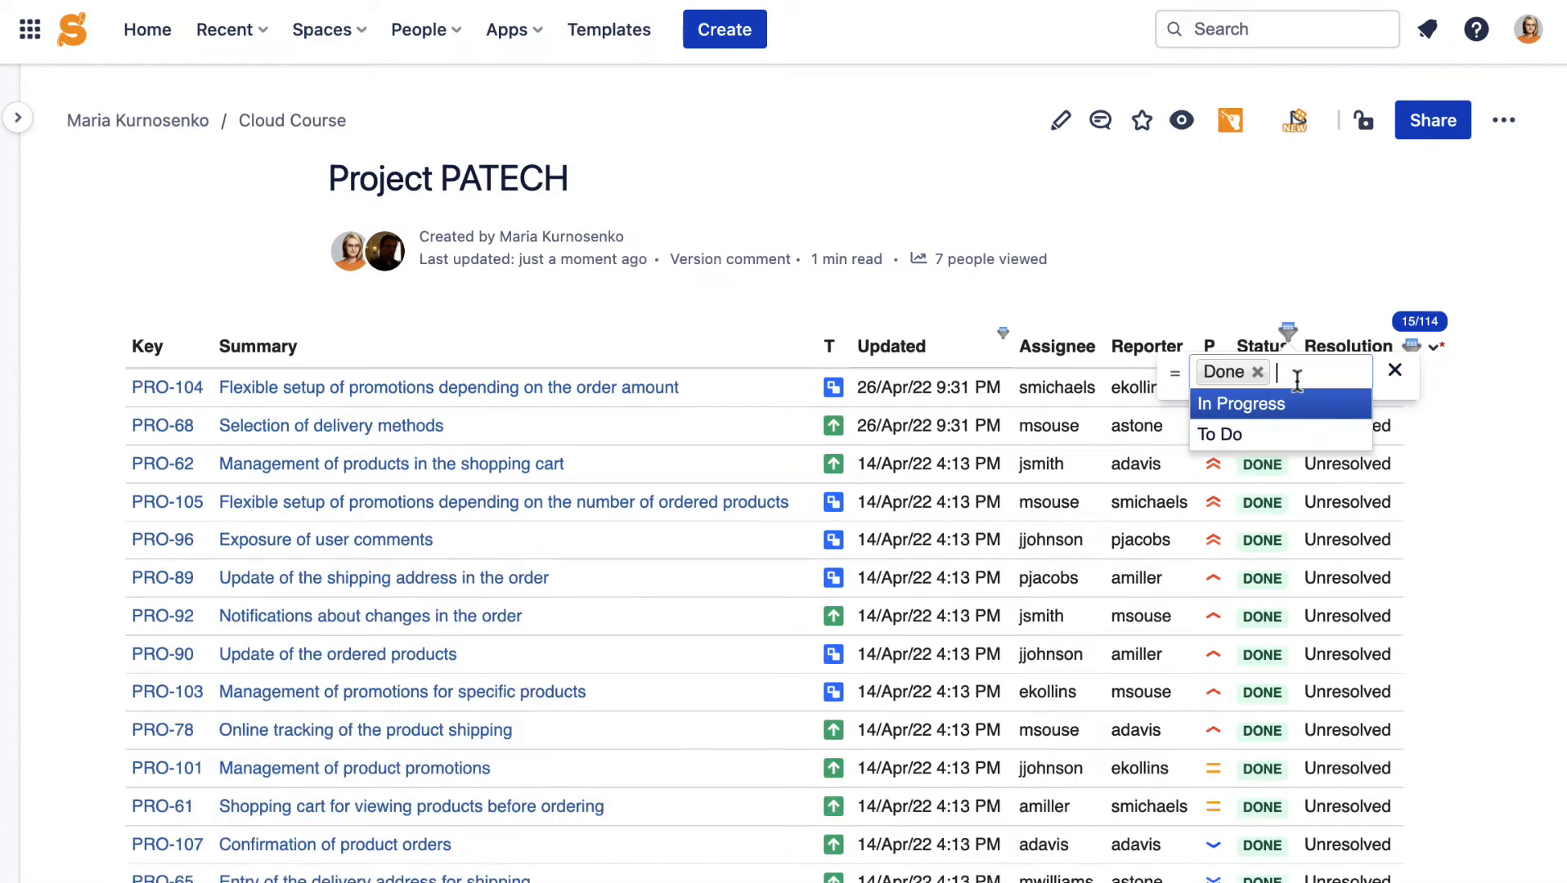
click(1239, 404)
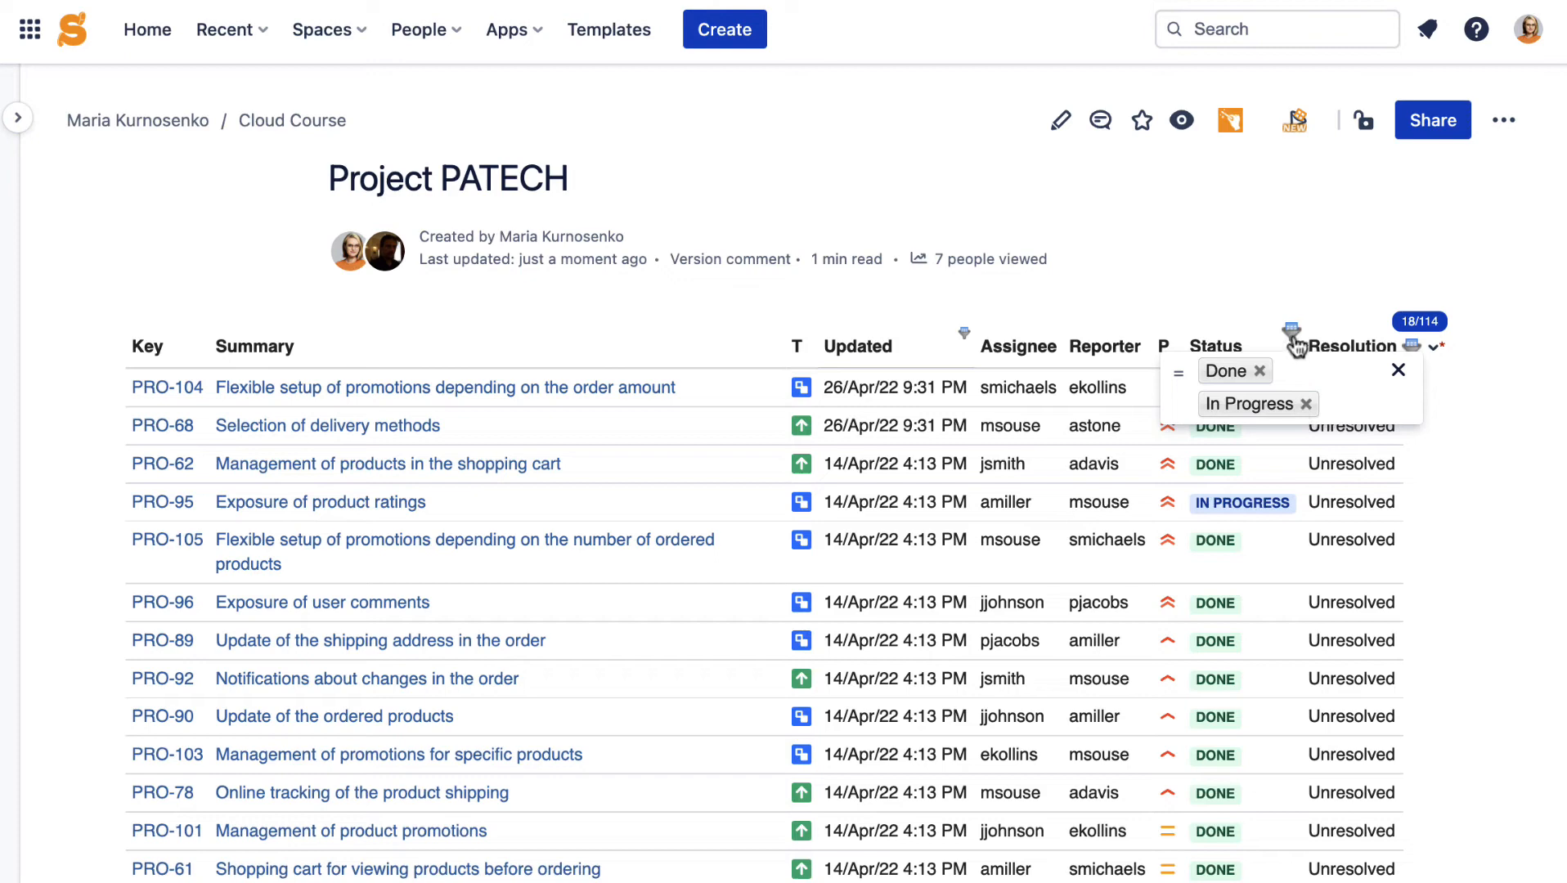
click(1432, 347)
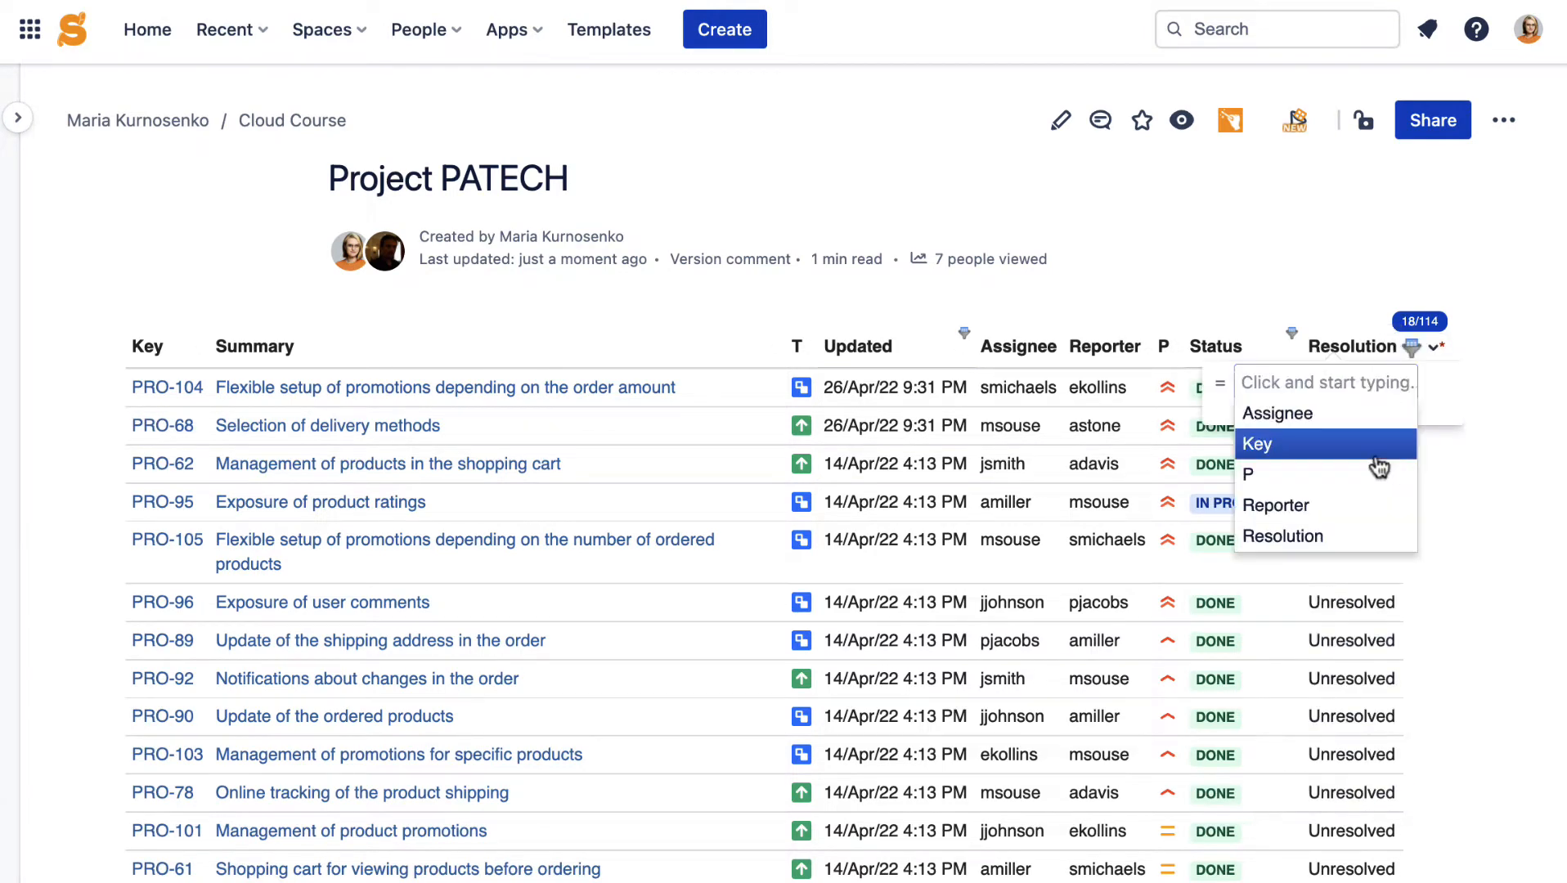
- Hide the Reporter column and review the Table Filter dropdown options such as Save changes
click(1433, 346)
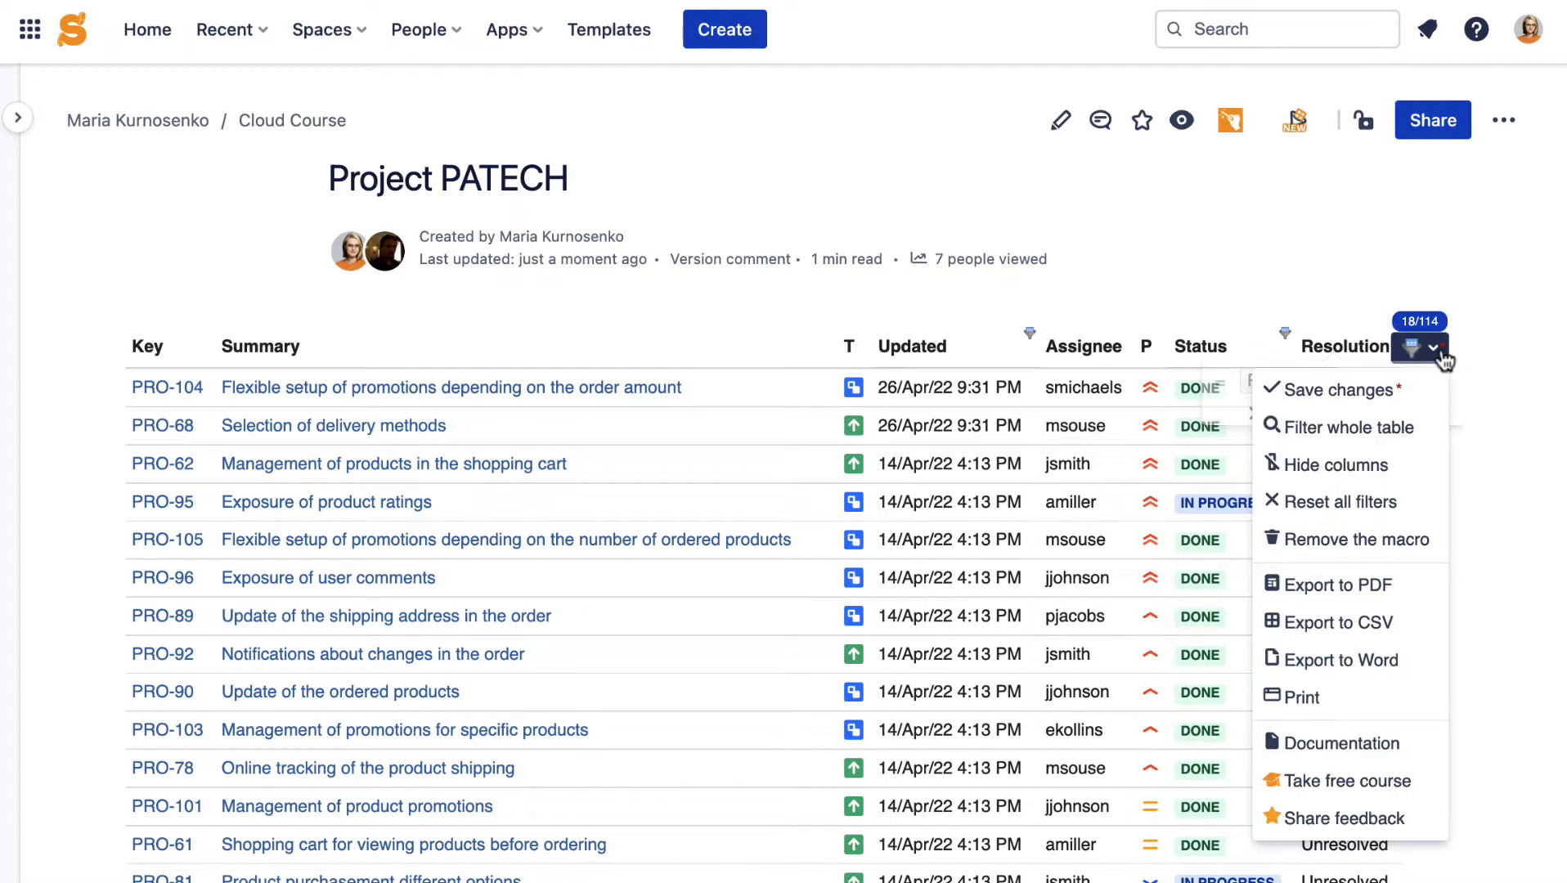
mouse_move(1346, 427)
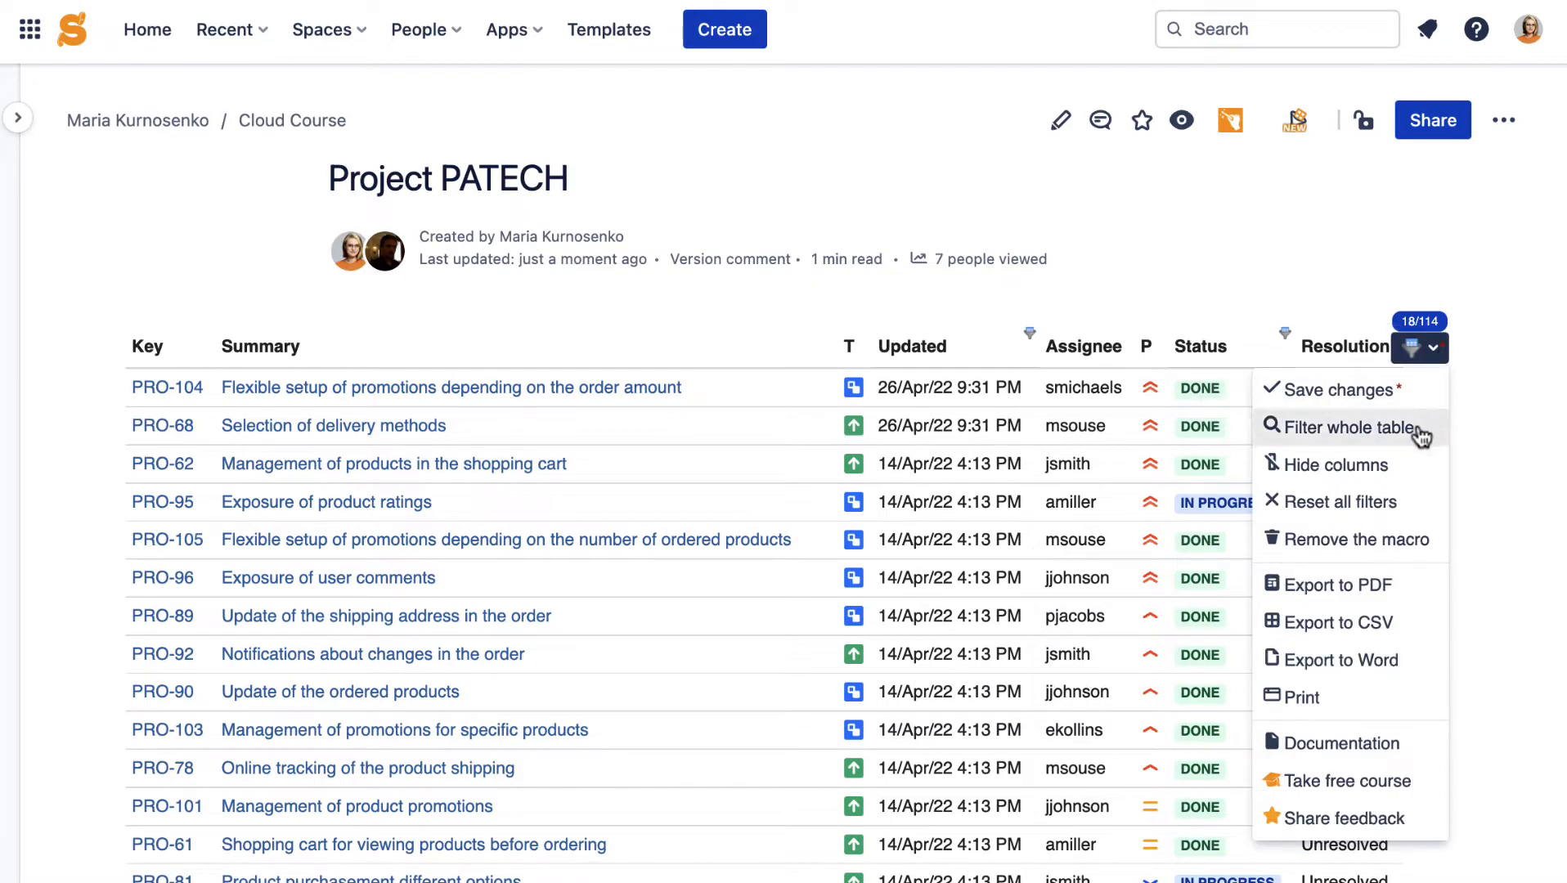
mouse_move(1338, 501)
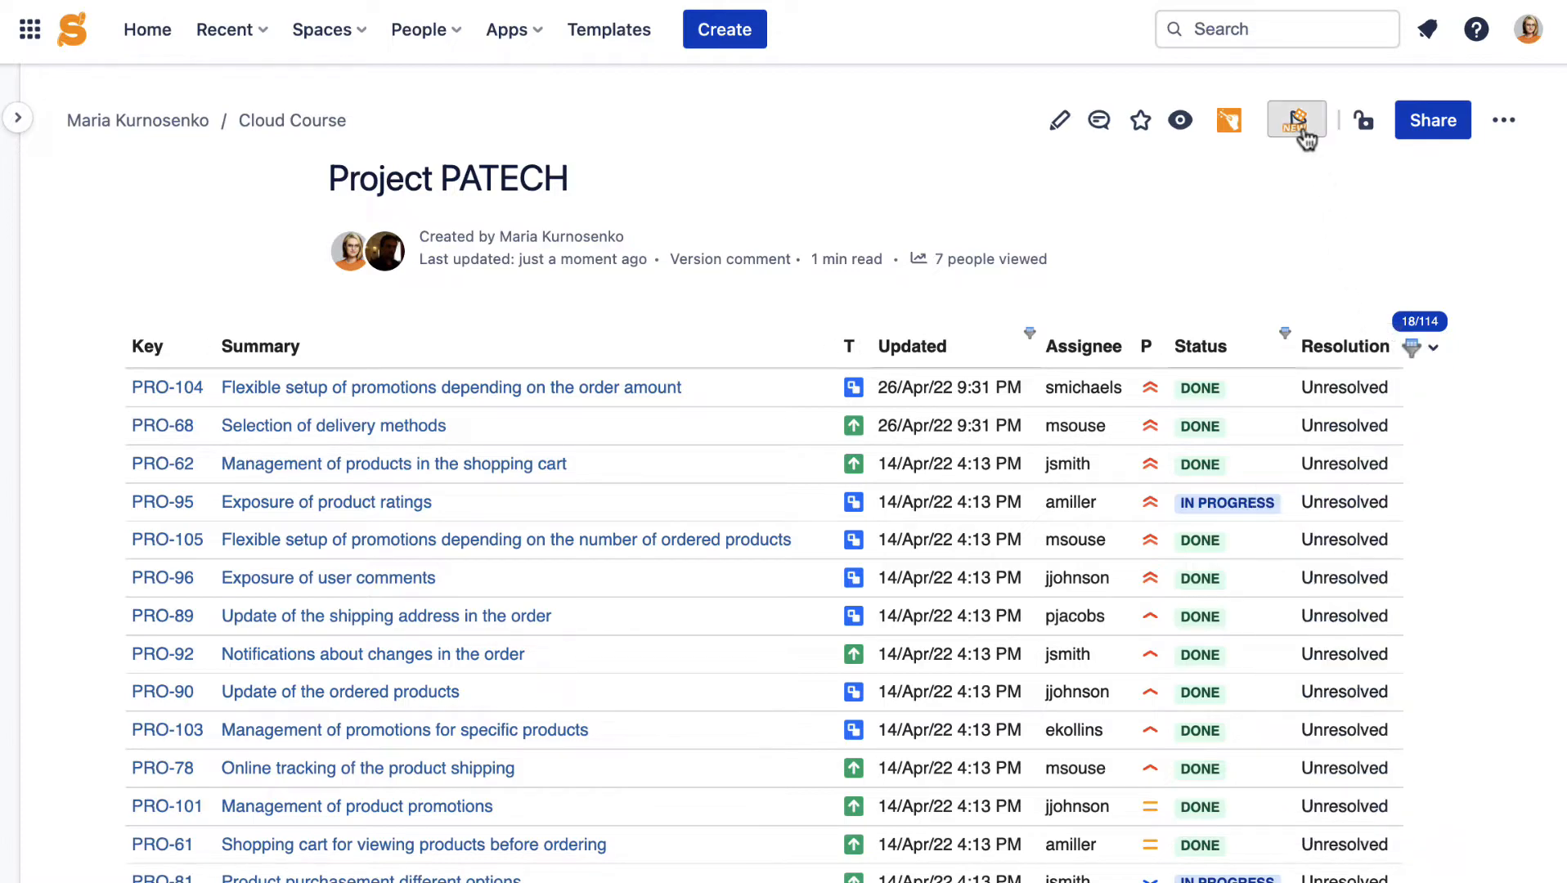
- Add a Pivot Table counting issues per assignee with Priority as column labels, and save changes
click(1295, 120)
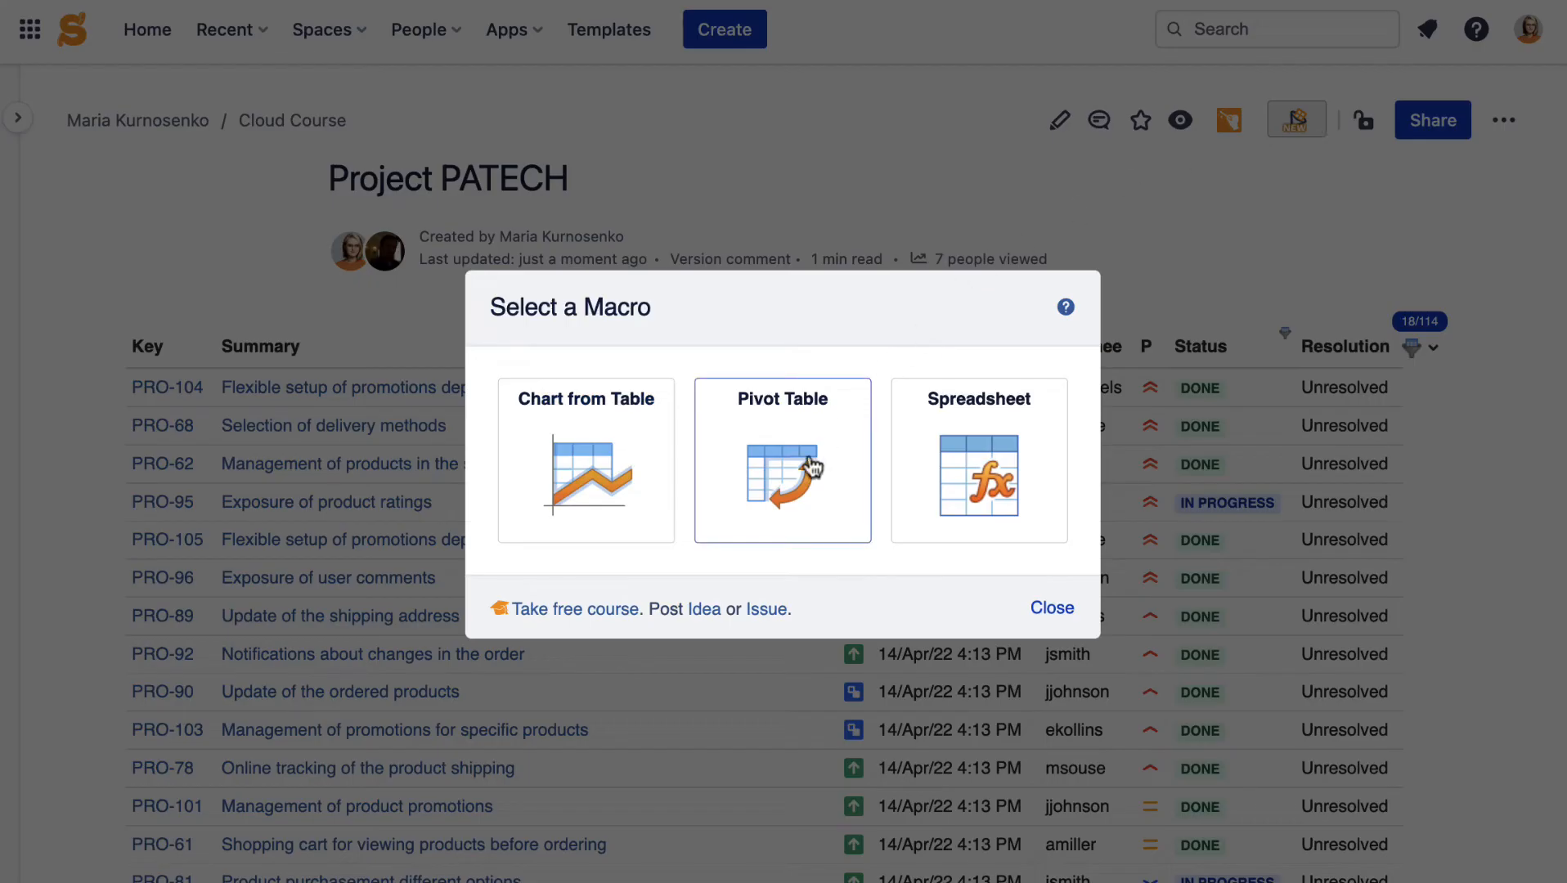
click(782, 460)
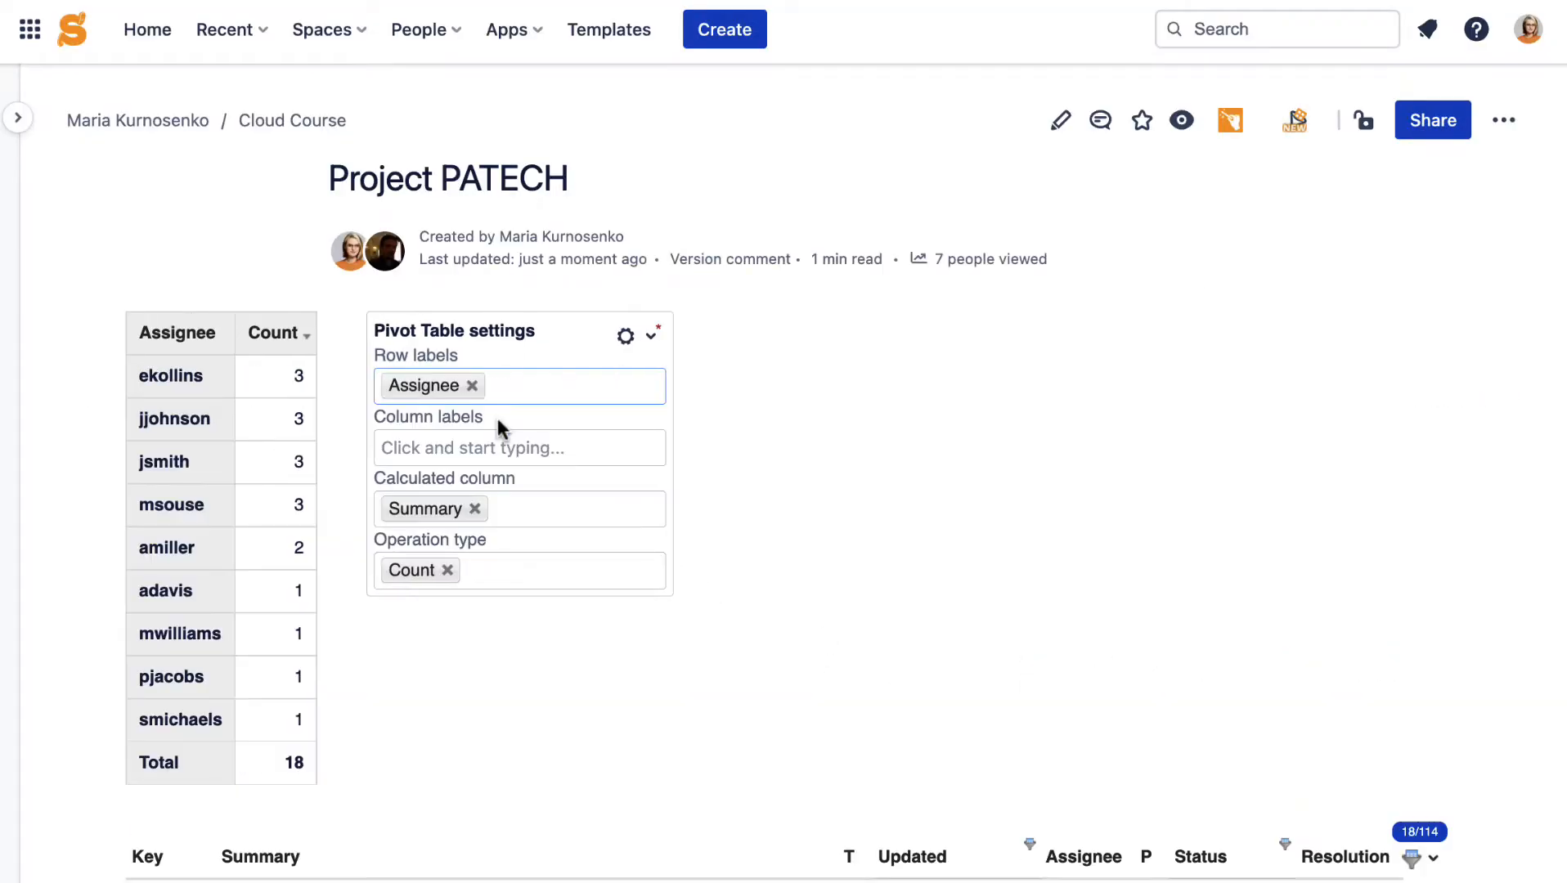
text(P)
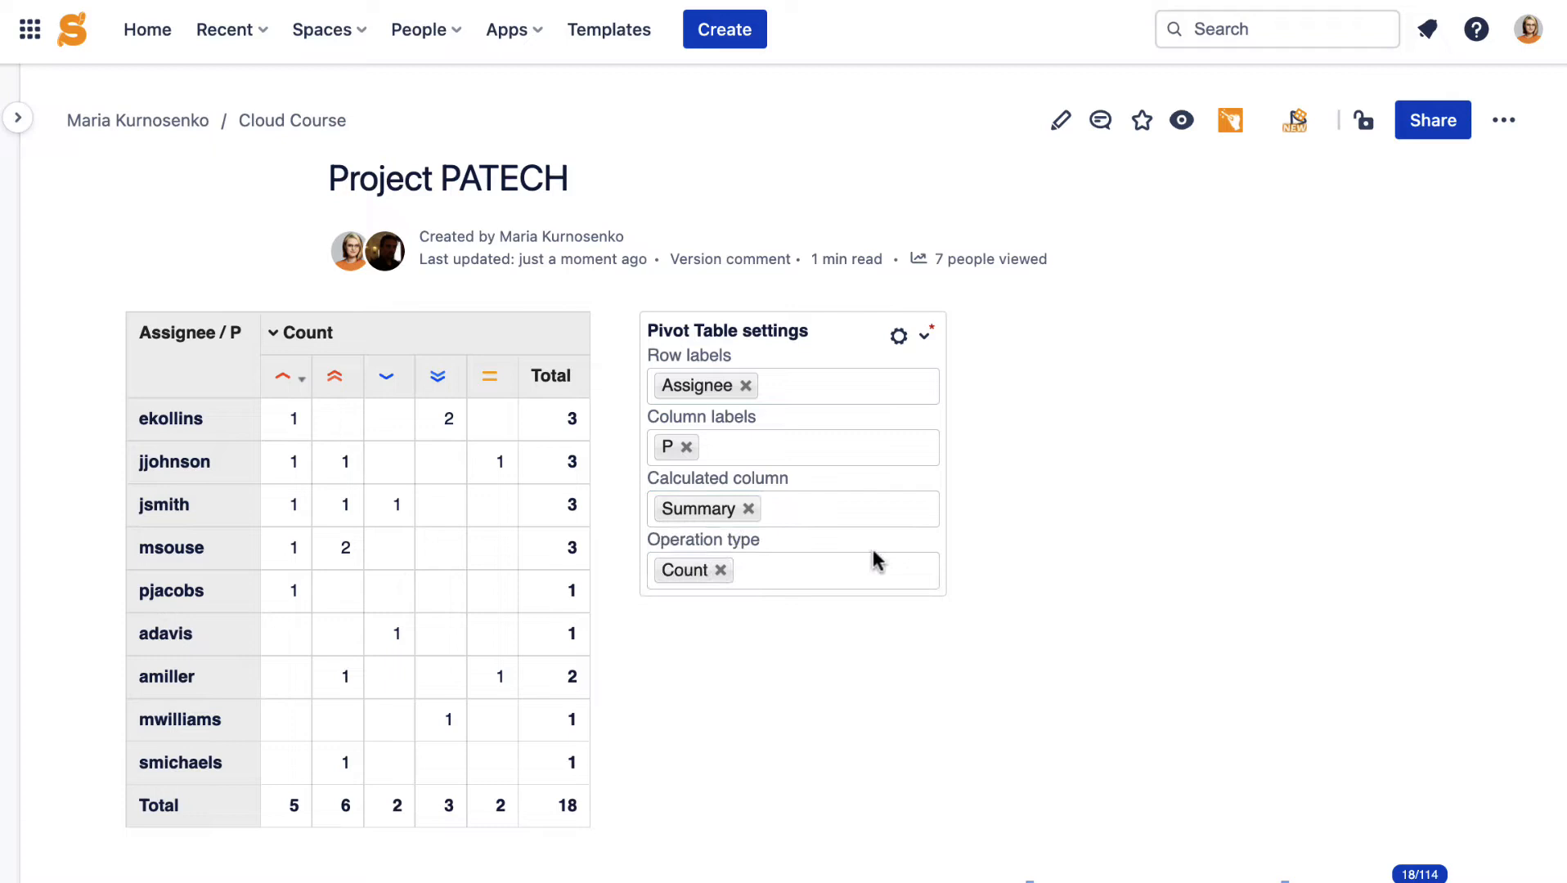
mouse_move(969, 455)
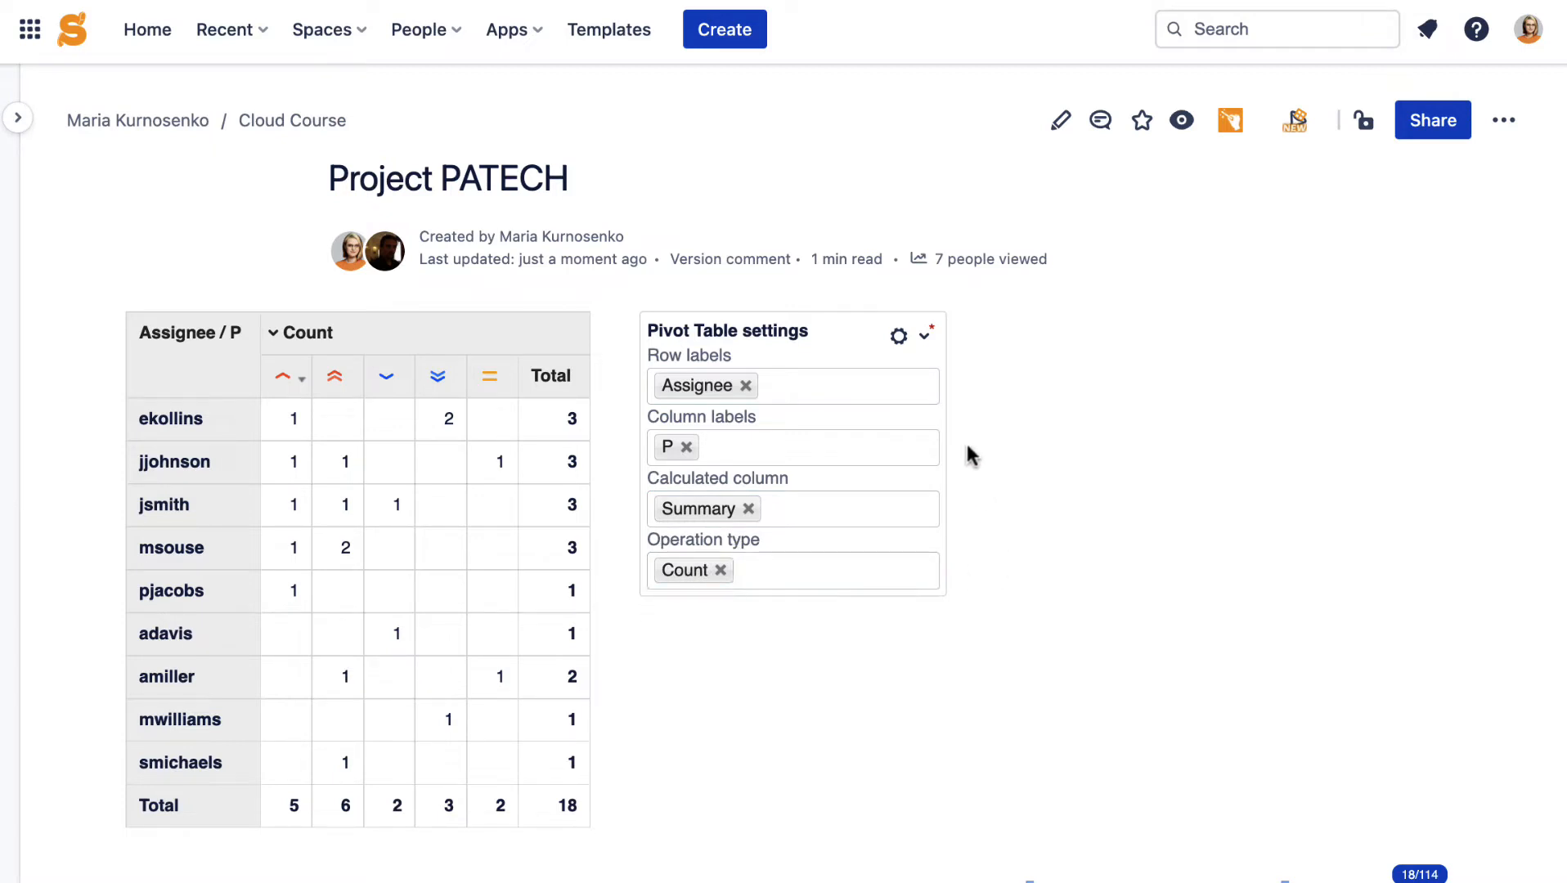
click(898, 336)
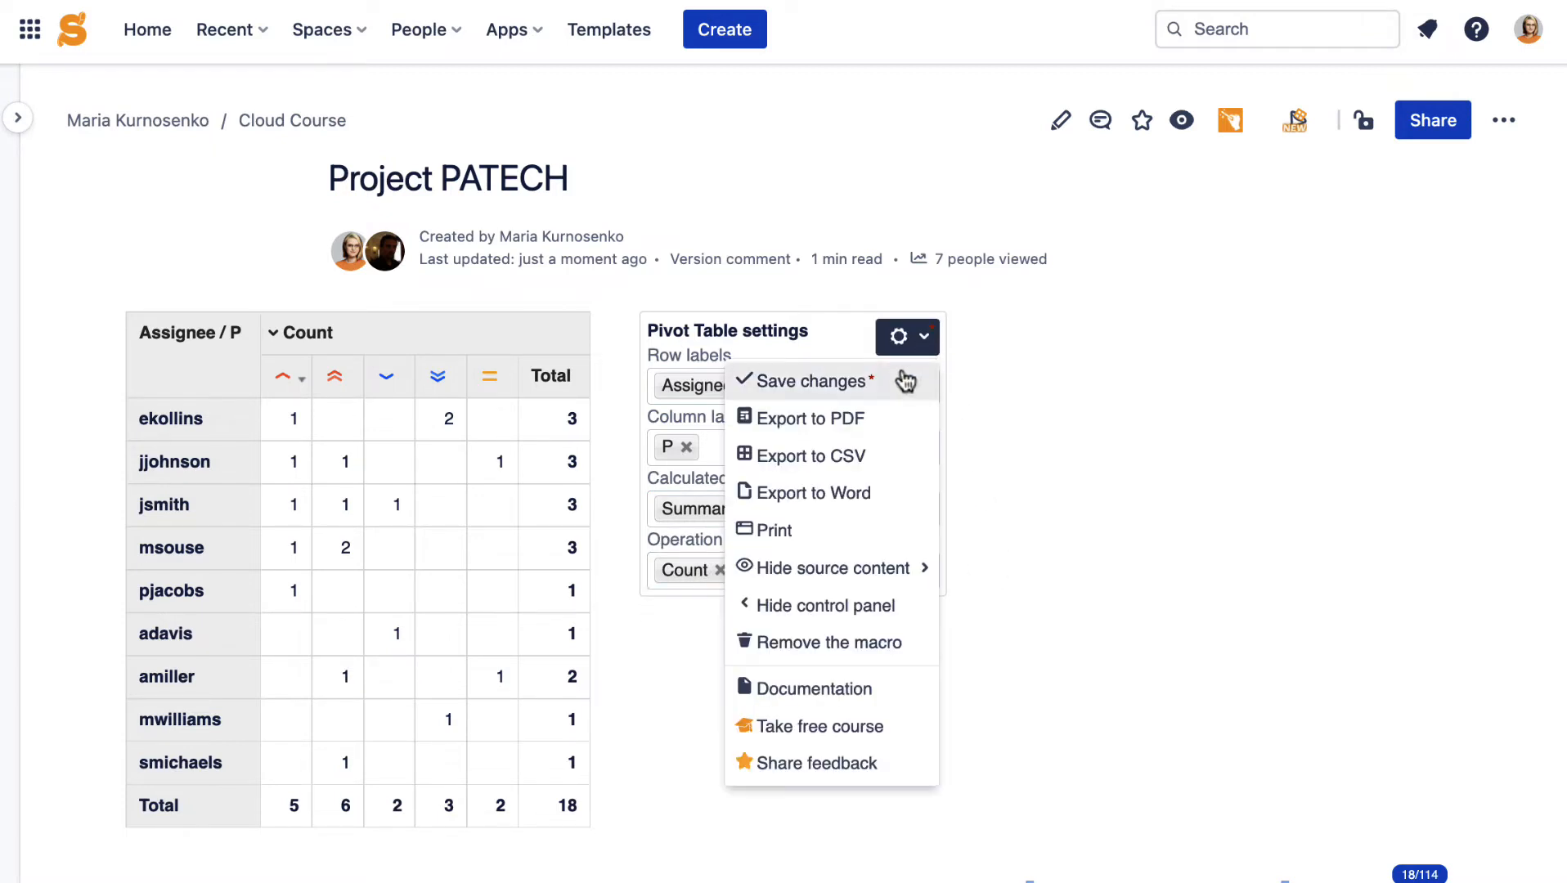
click(810, 382)
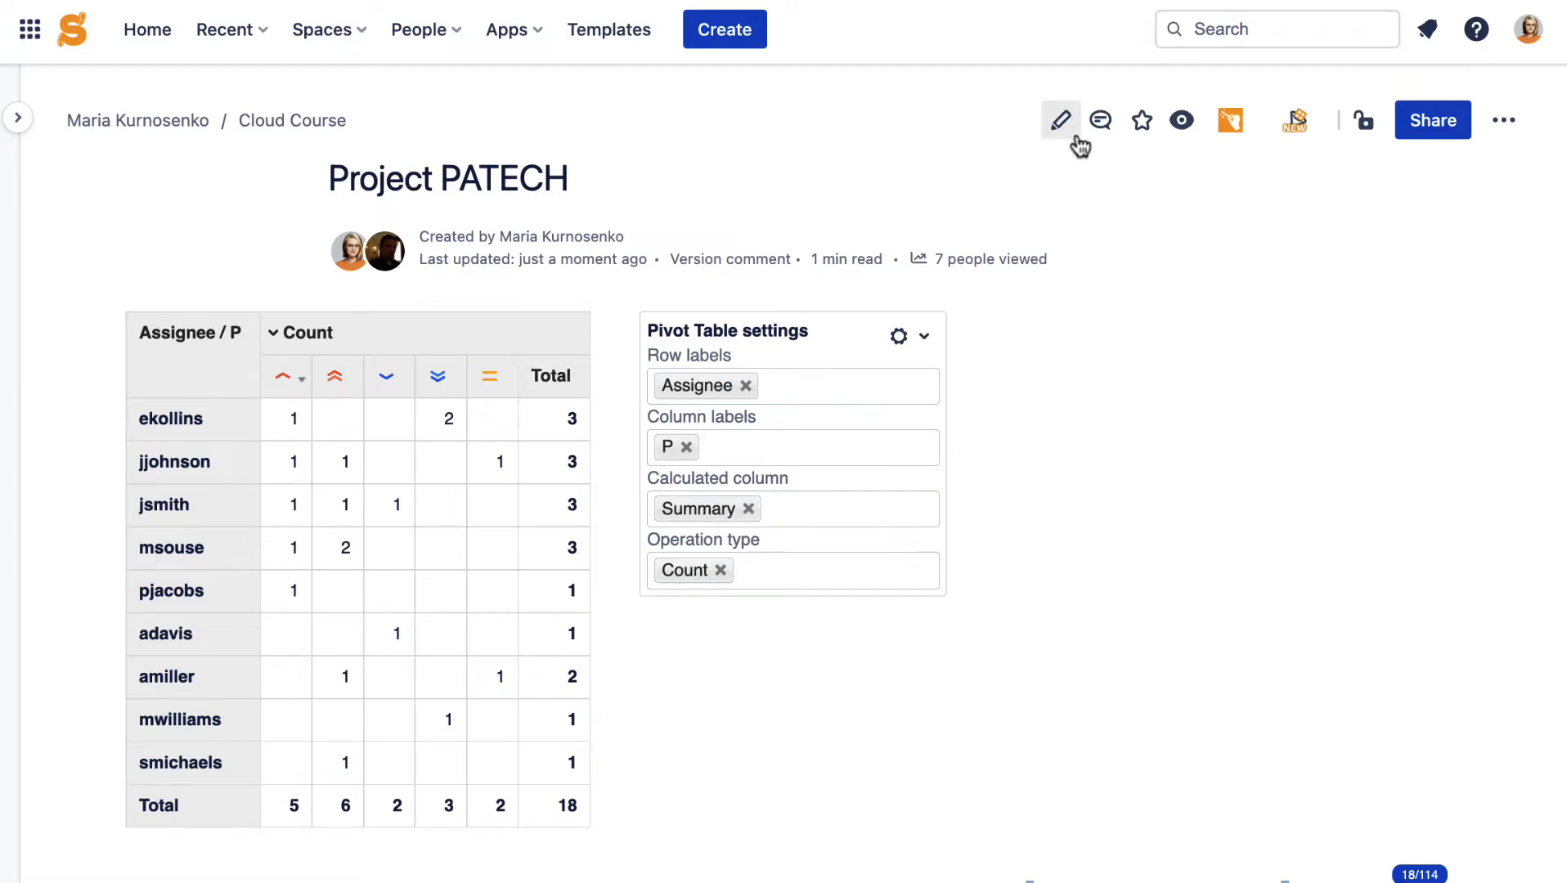
- Edit the page and open the Table Toolbox macro wrapping the pivot table for editing
click(1060, 121)
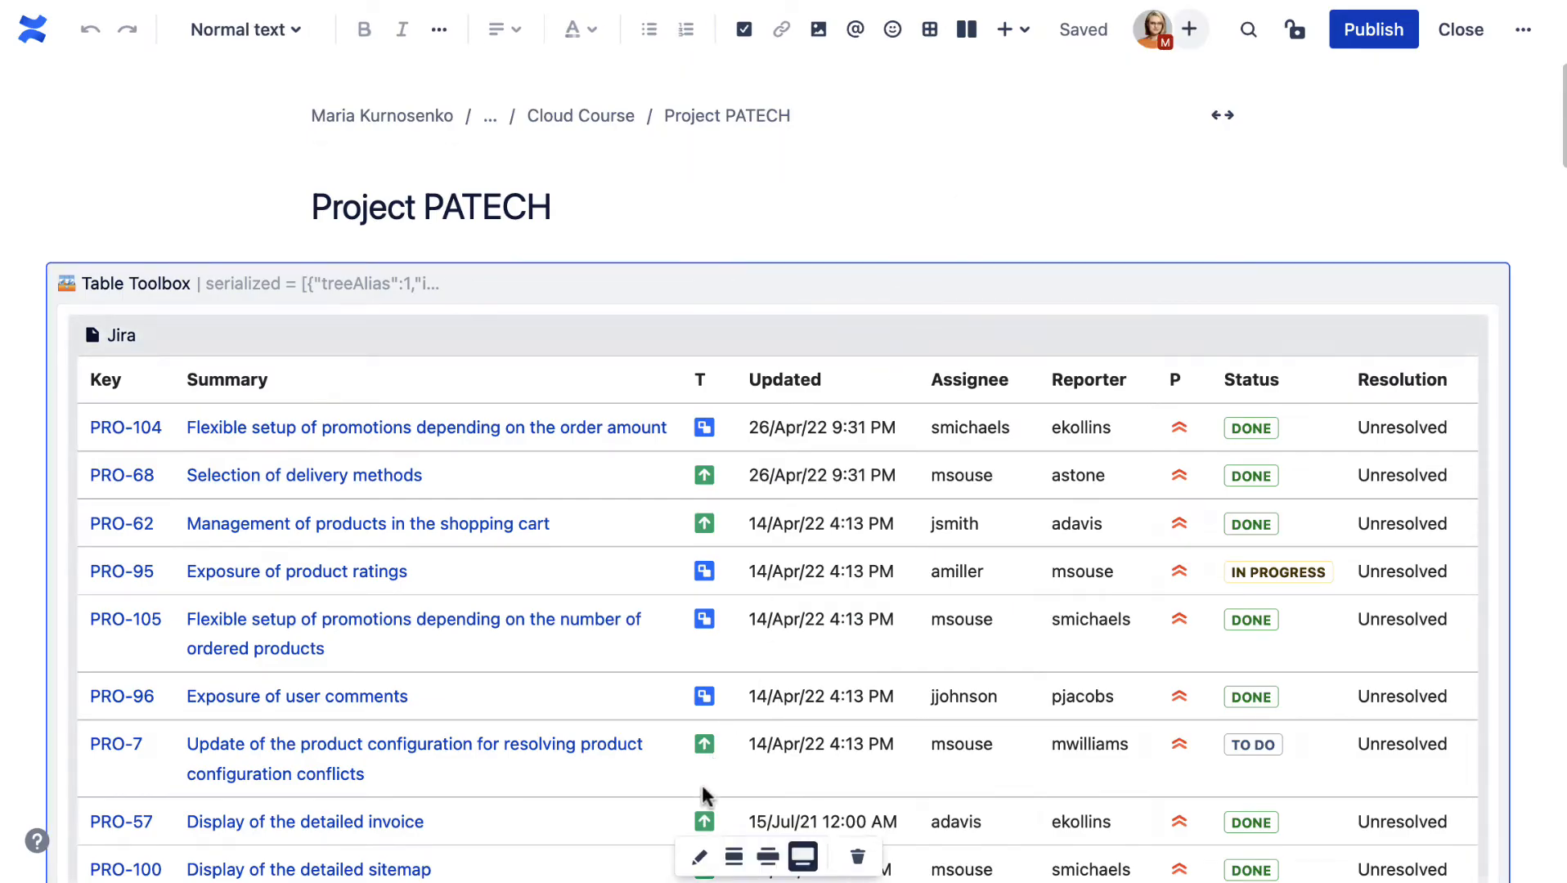
click(700, 857)
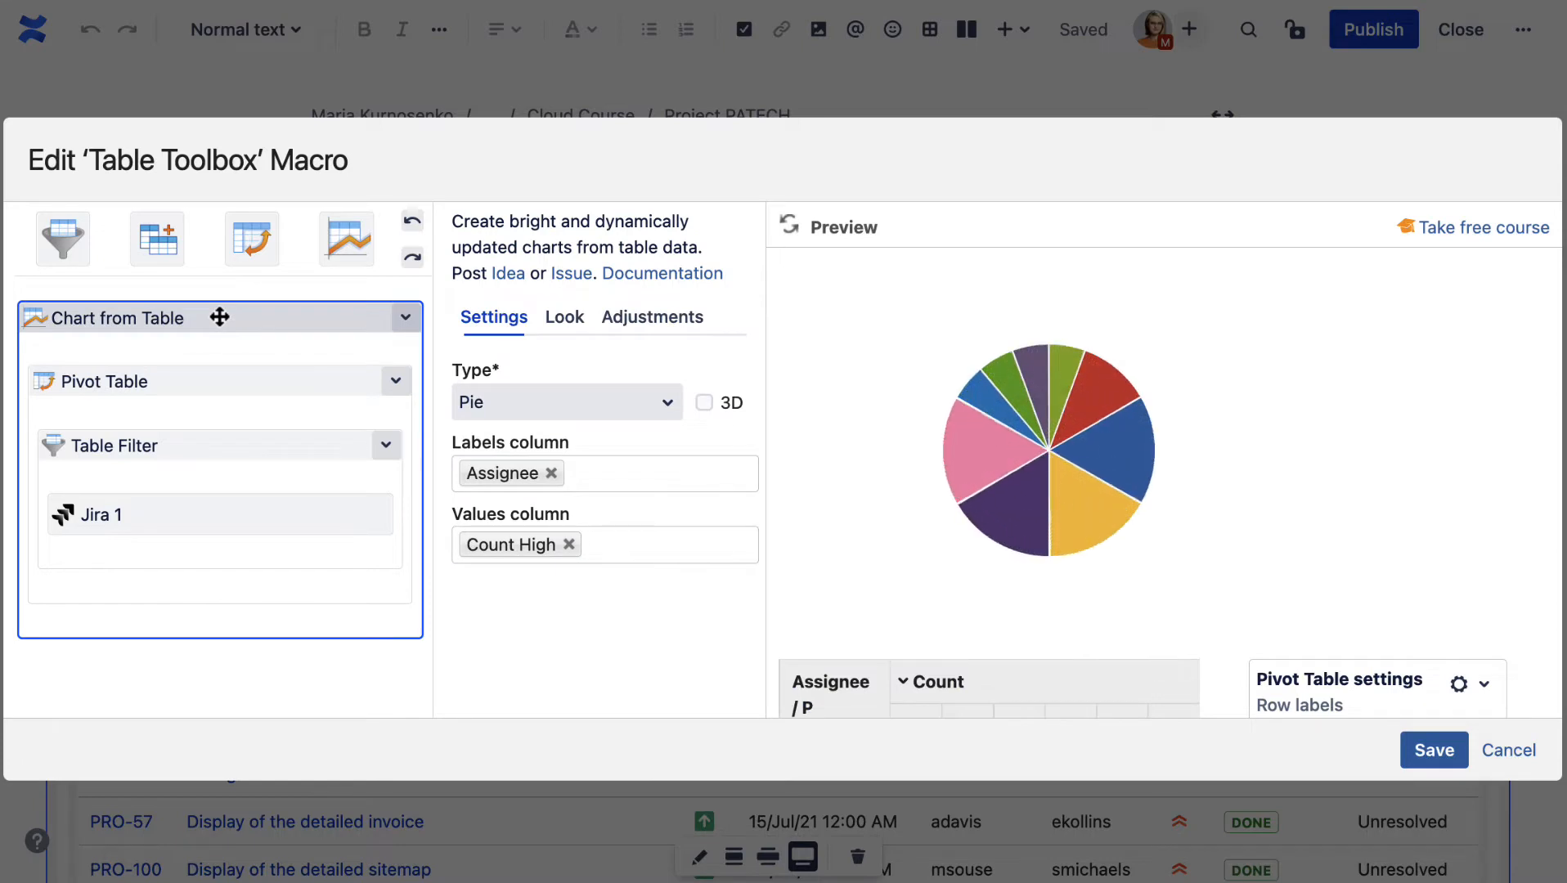
- Set chart Type to Stacked Bar with values Count High, Highest, Low, Lowest and Medium
click(566, 402)
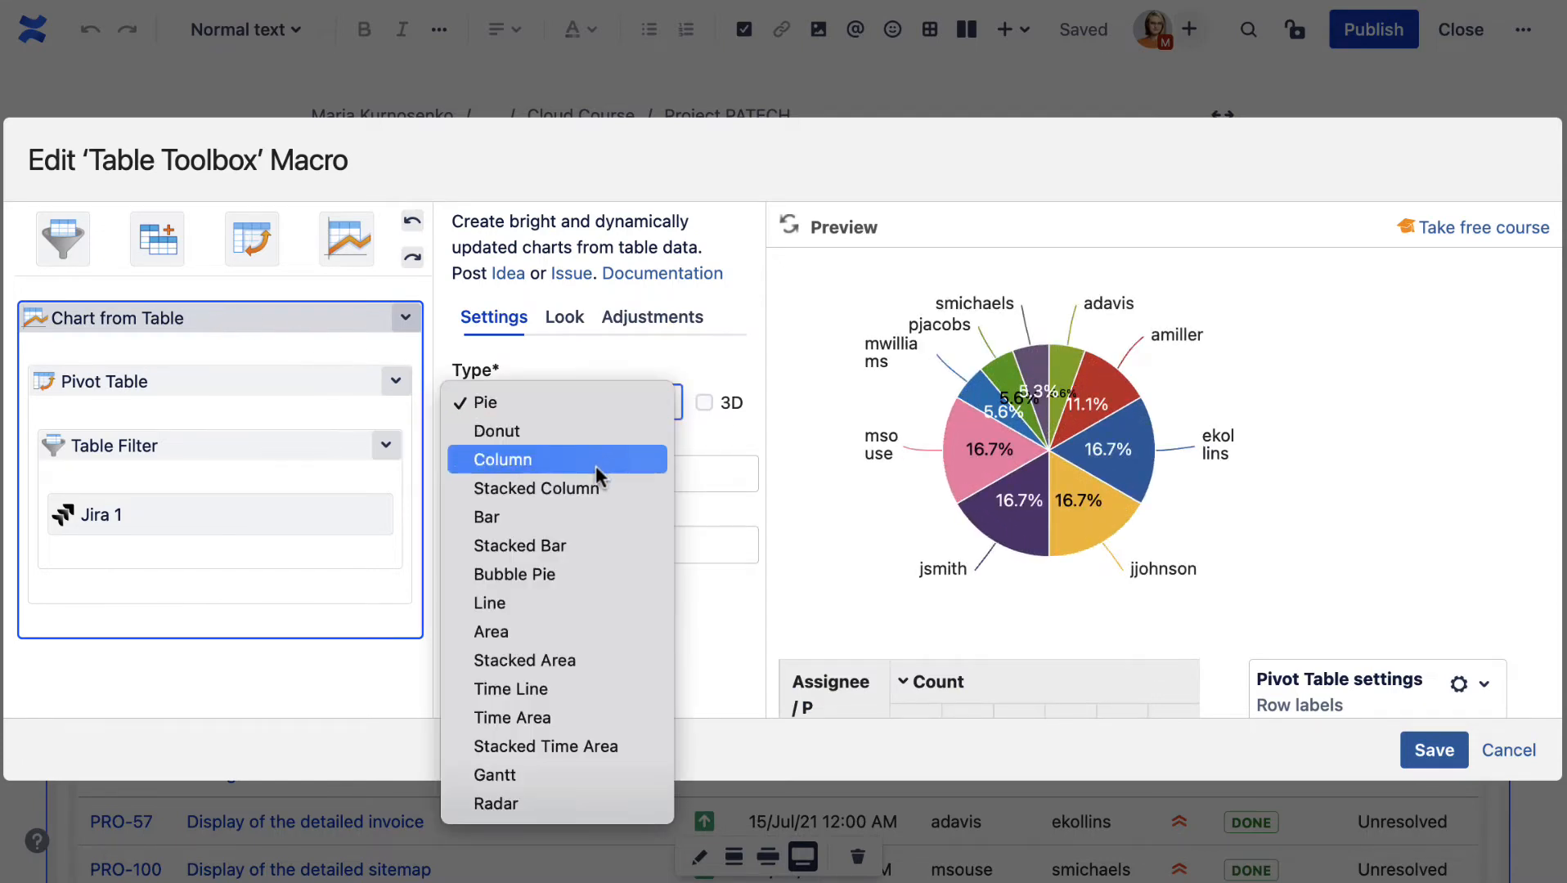
click(519, 546)
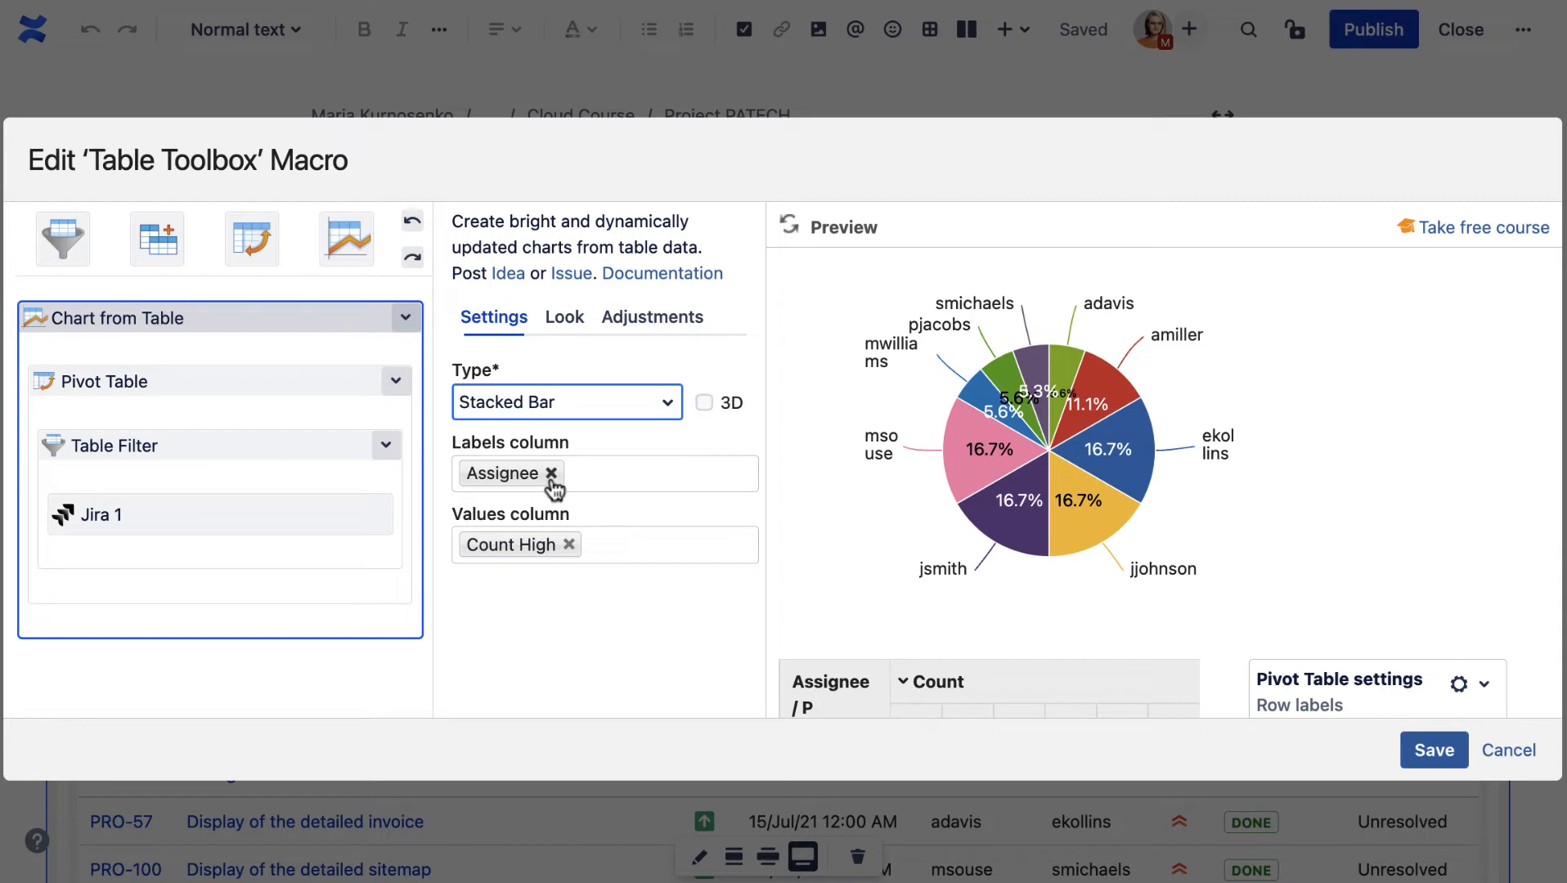
click(654, 544)
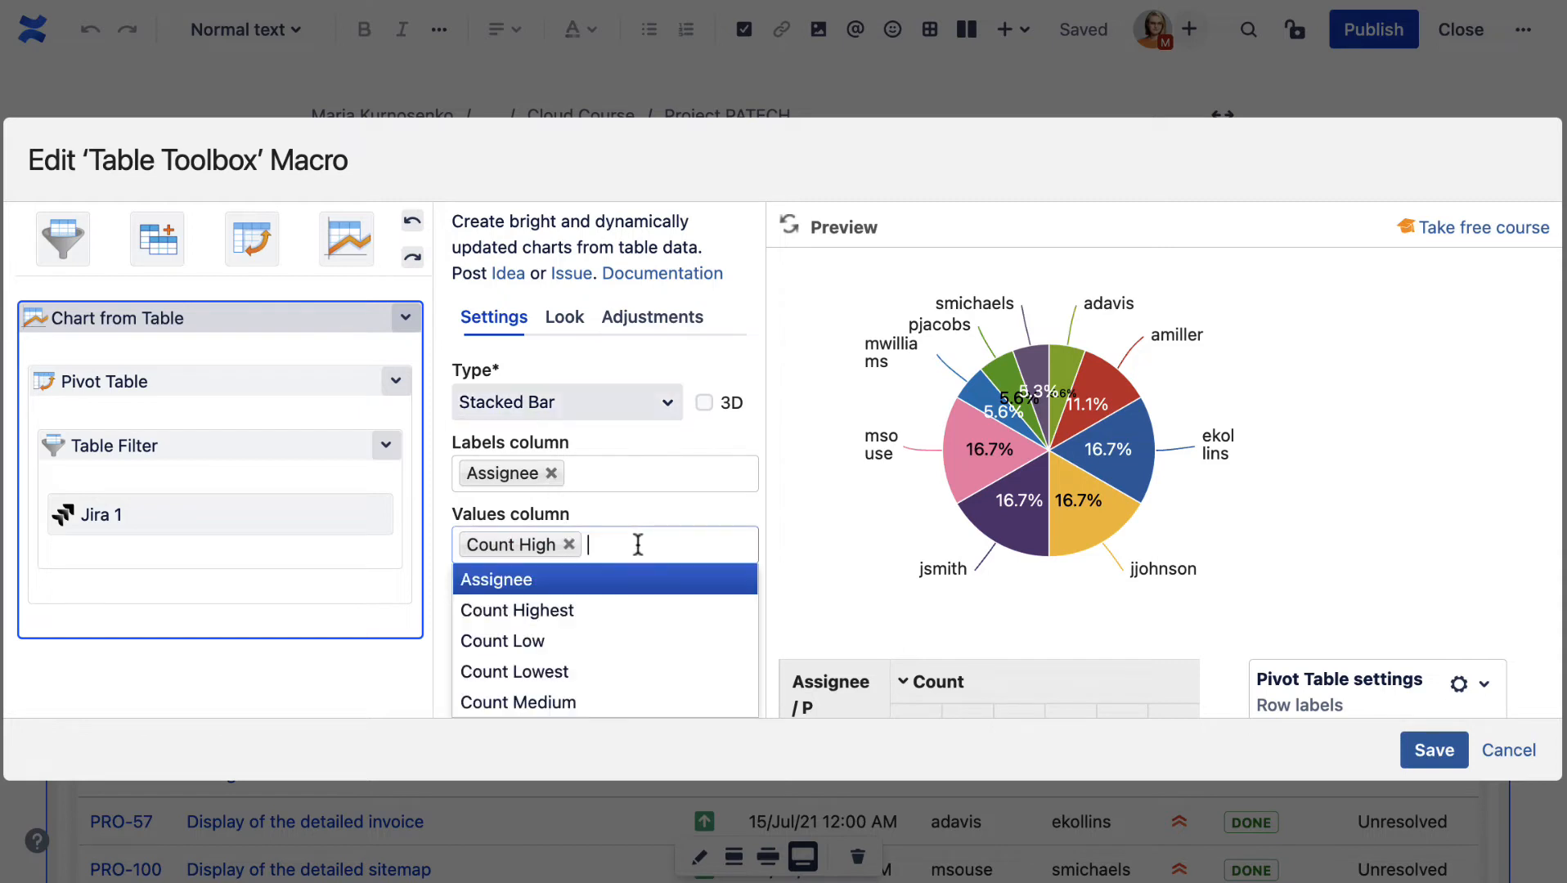
click(517, 610)
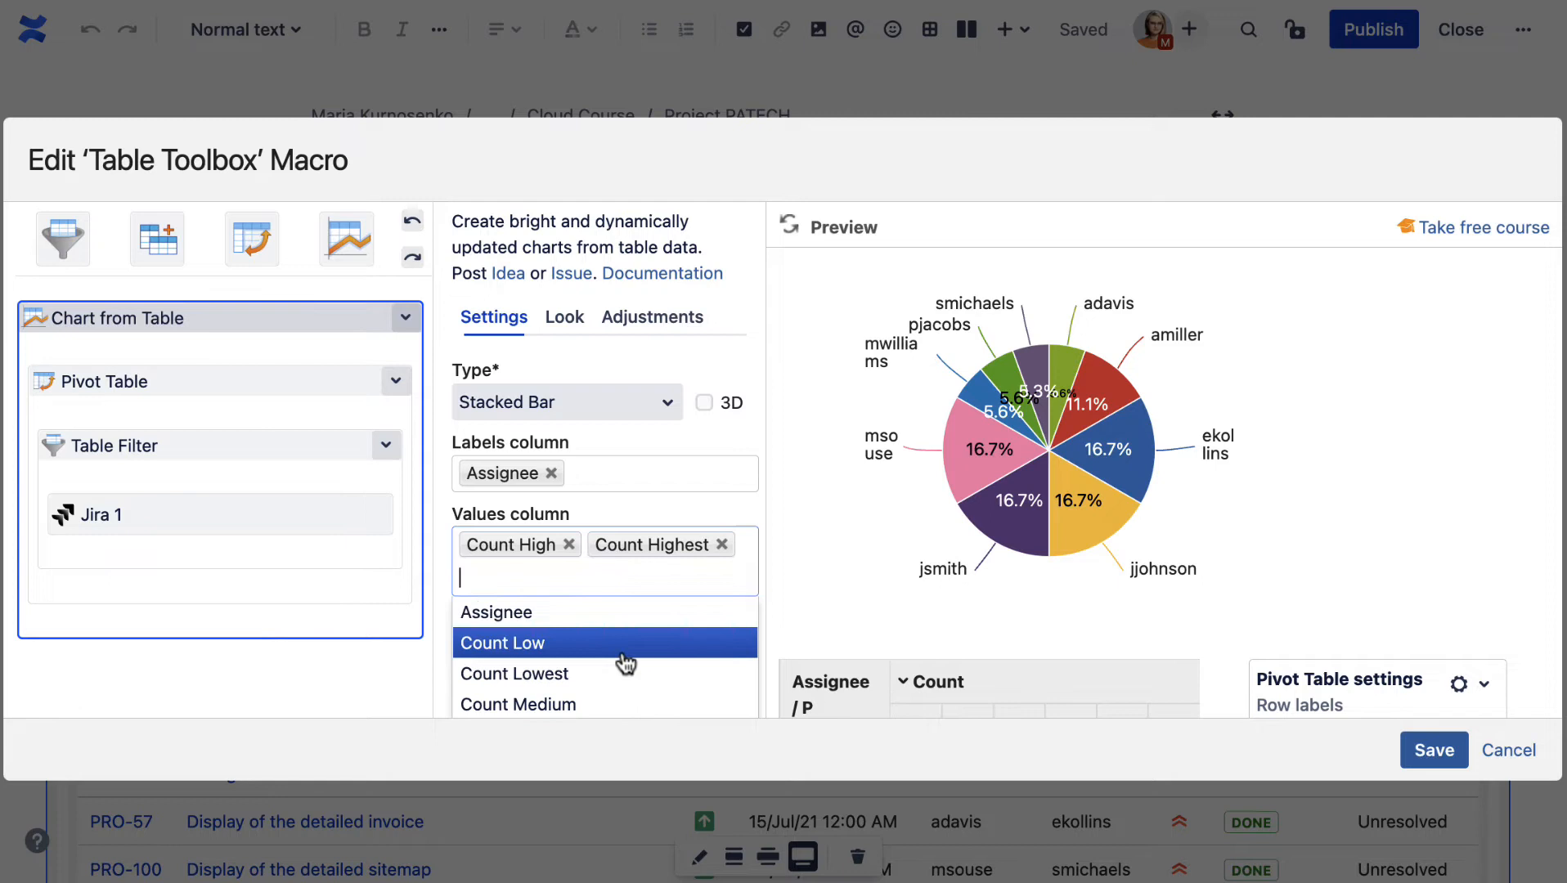
click(503, 643)
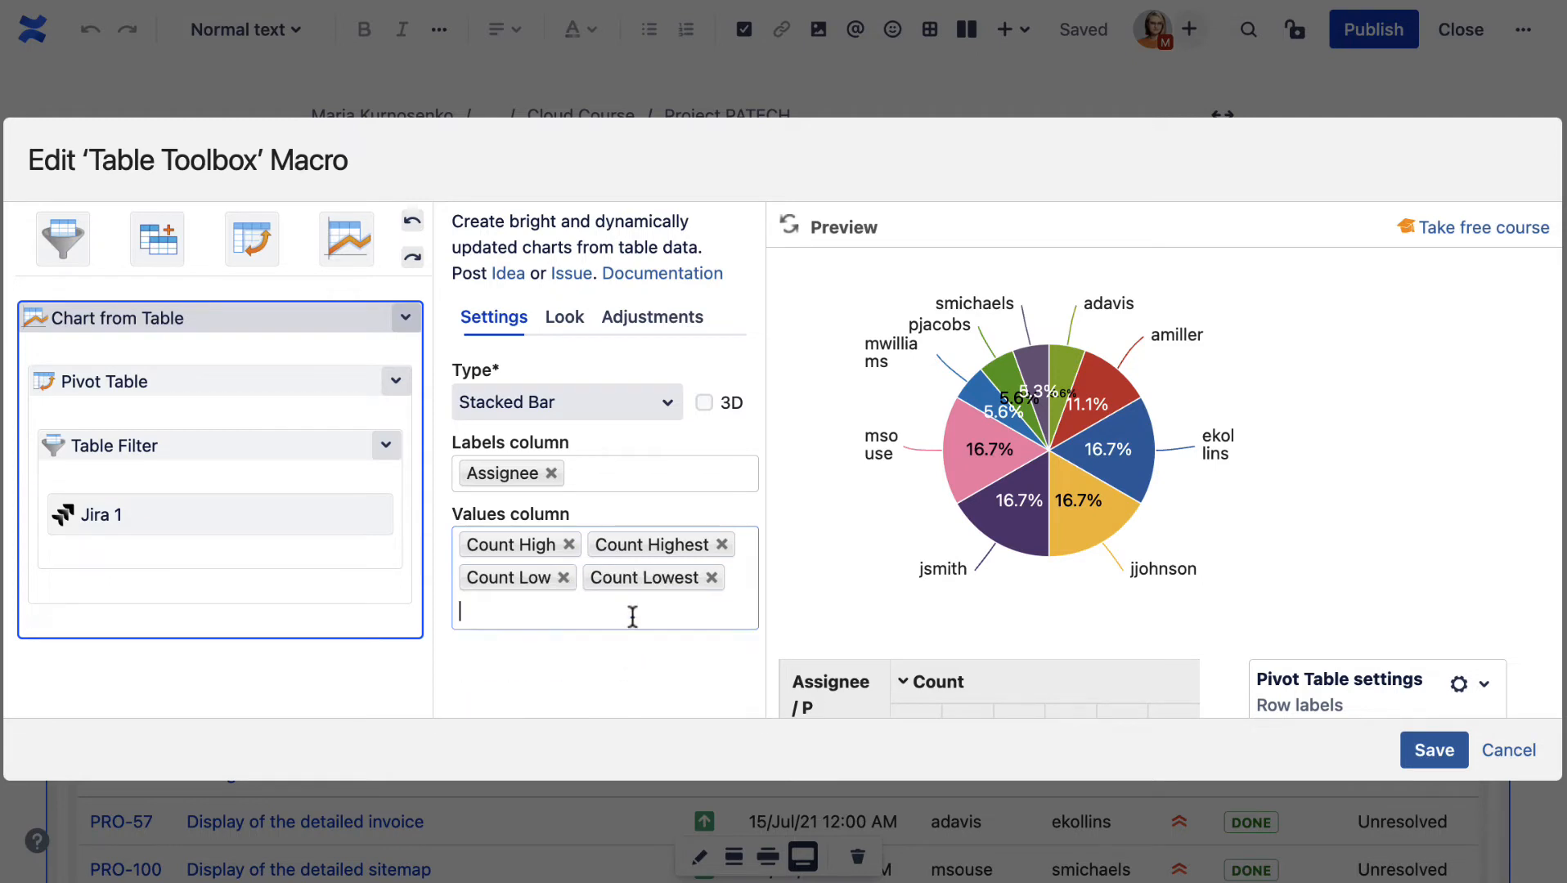
text(Count Medium)
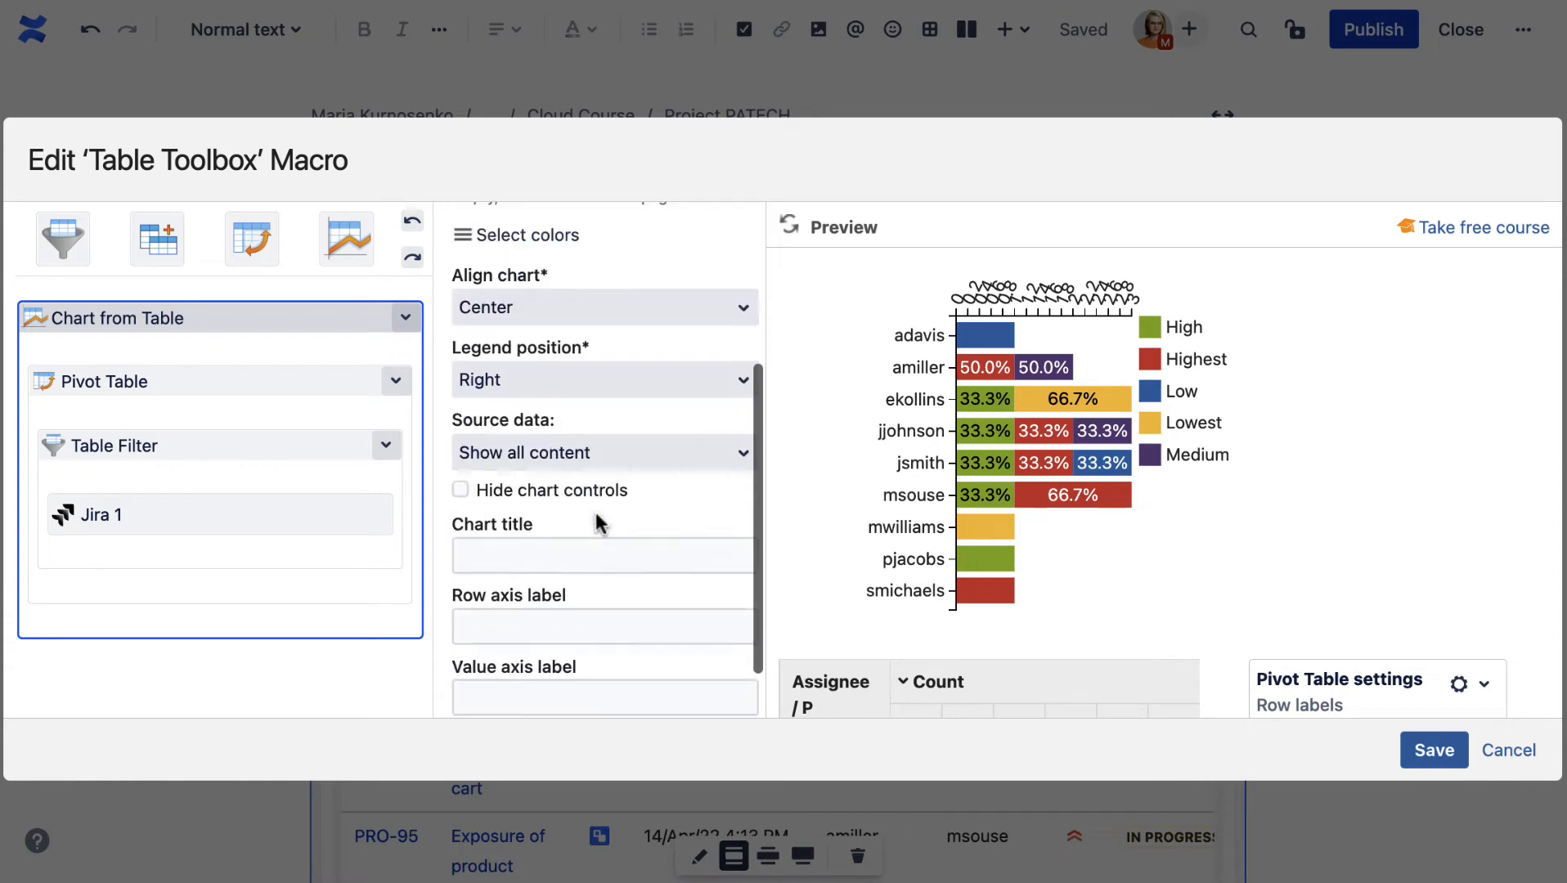
- Review the Look and Adjustments settings and save the Table Toolbox macro
click(605, 639)
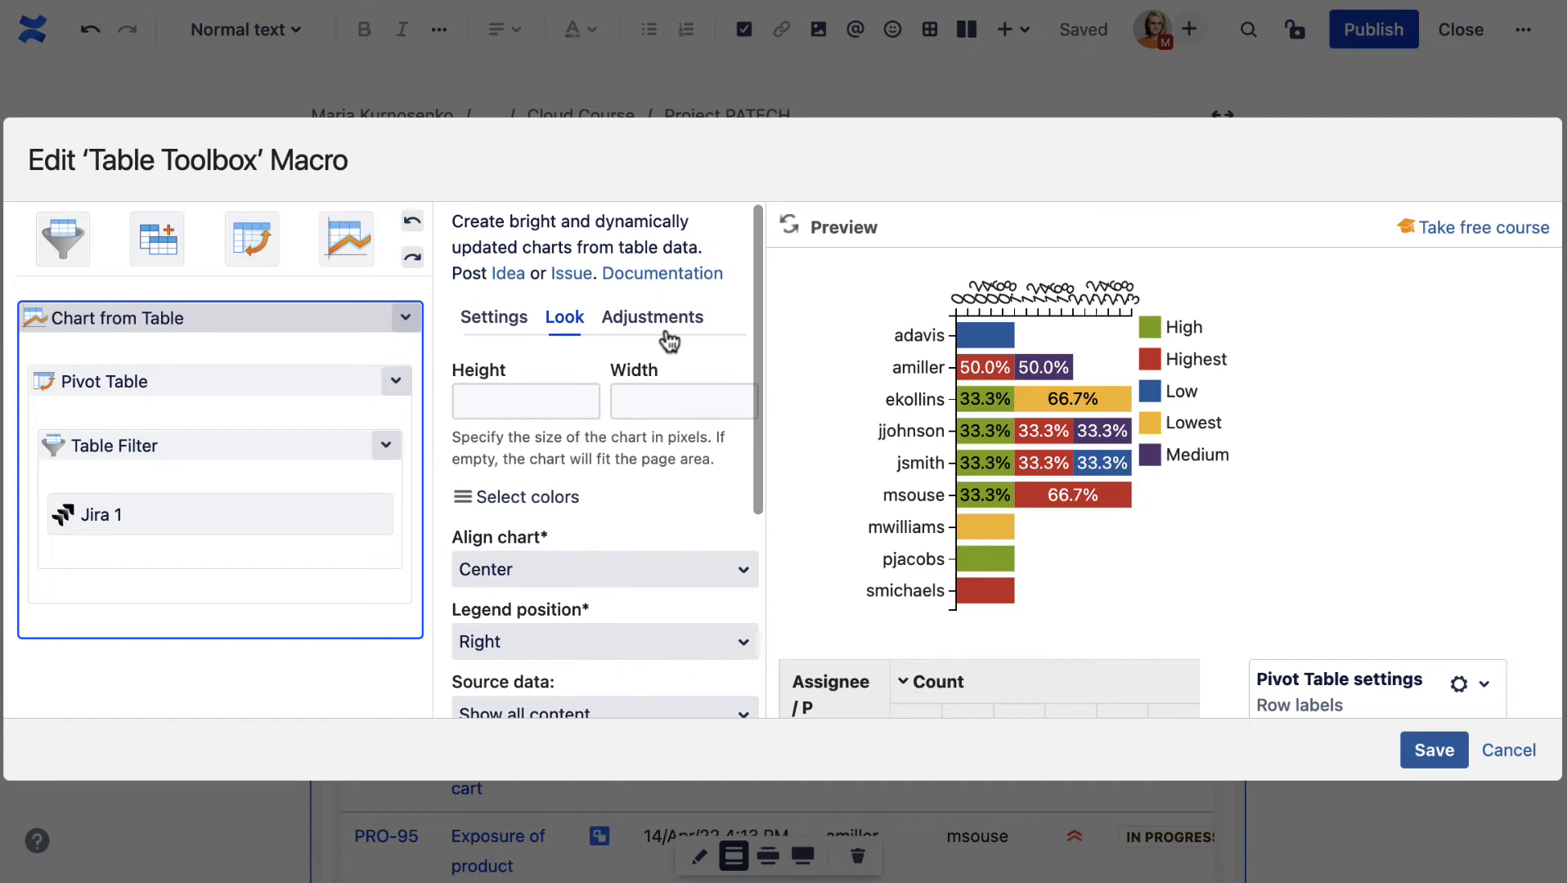
click(652, 318)
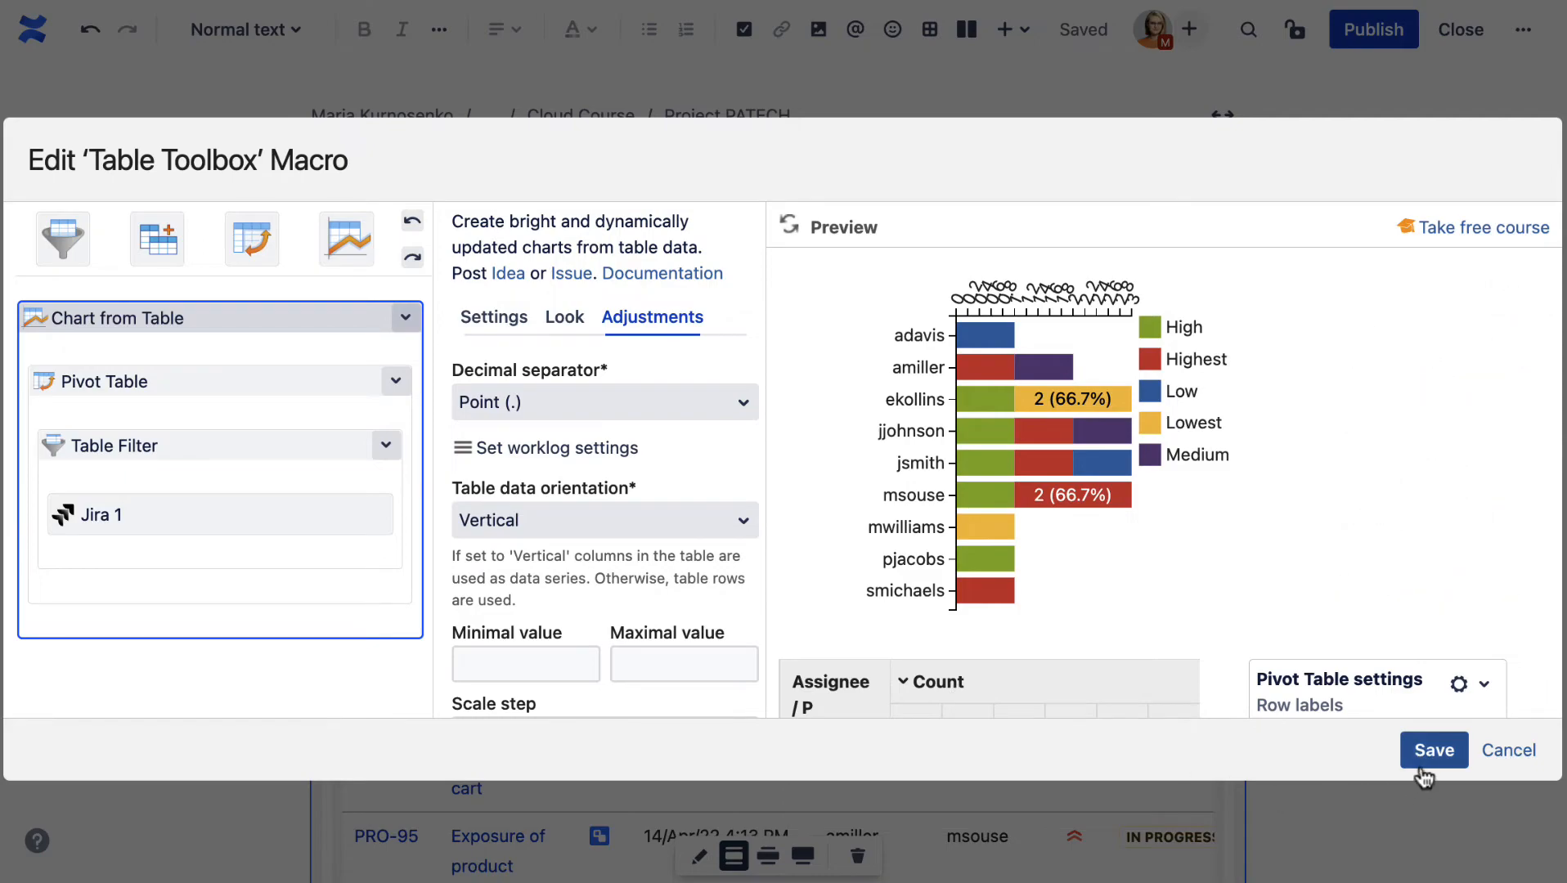
click(1433, 751)
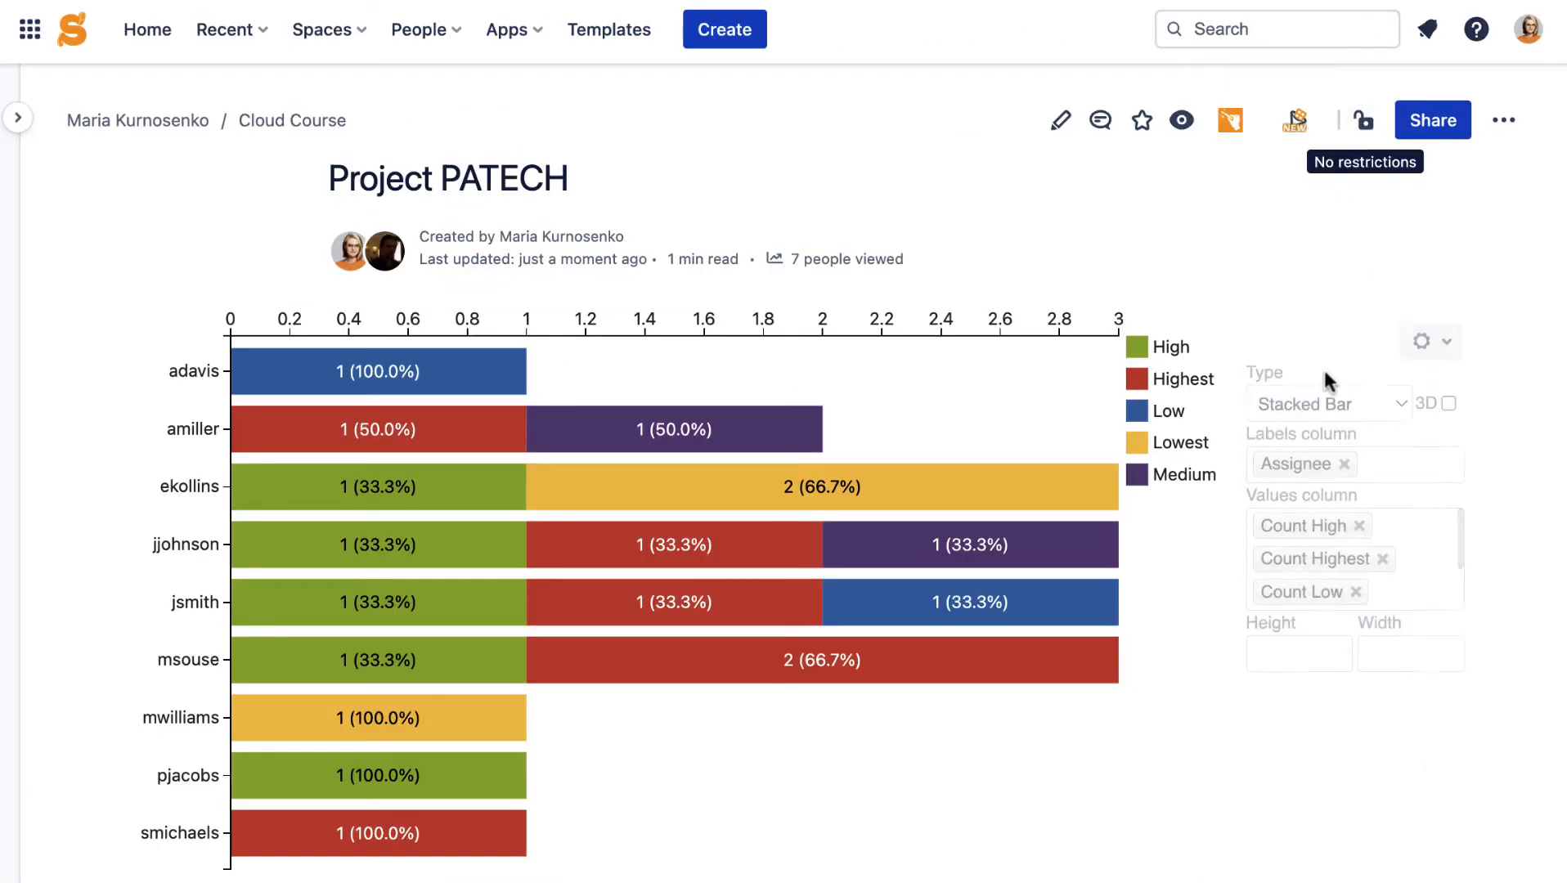
- Resize the chart to Height 300 and Width 700 and bring up Select colors
click(1298, 653)
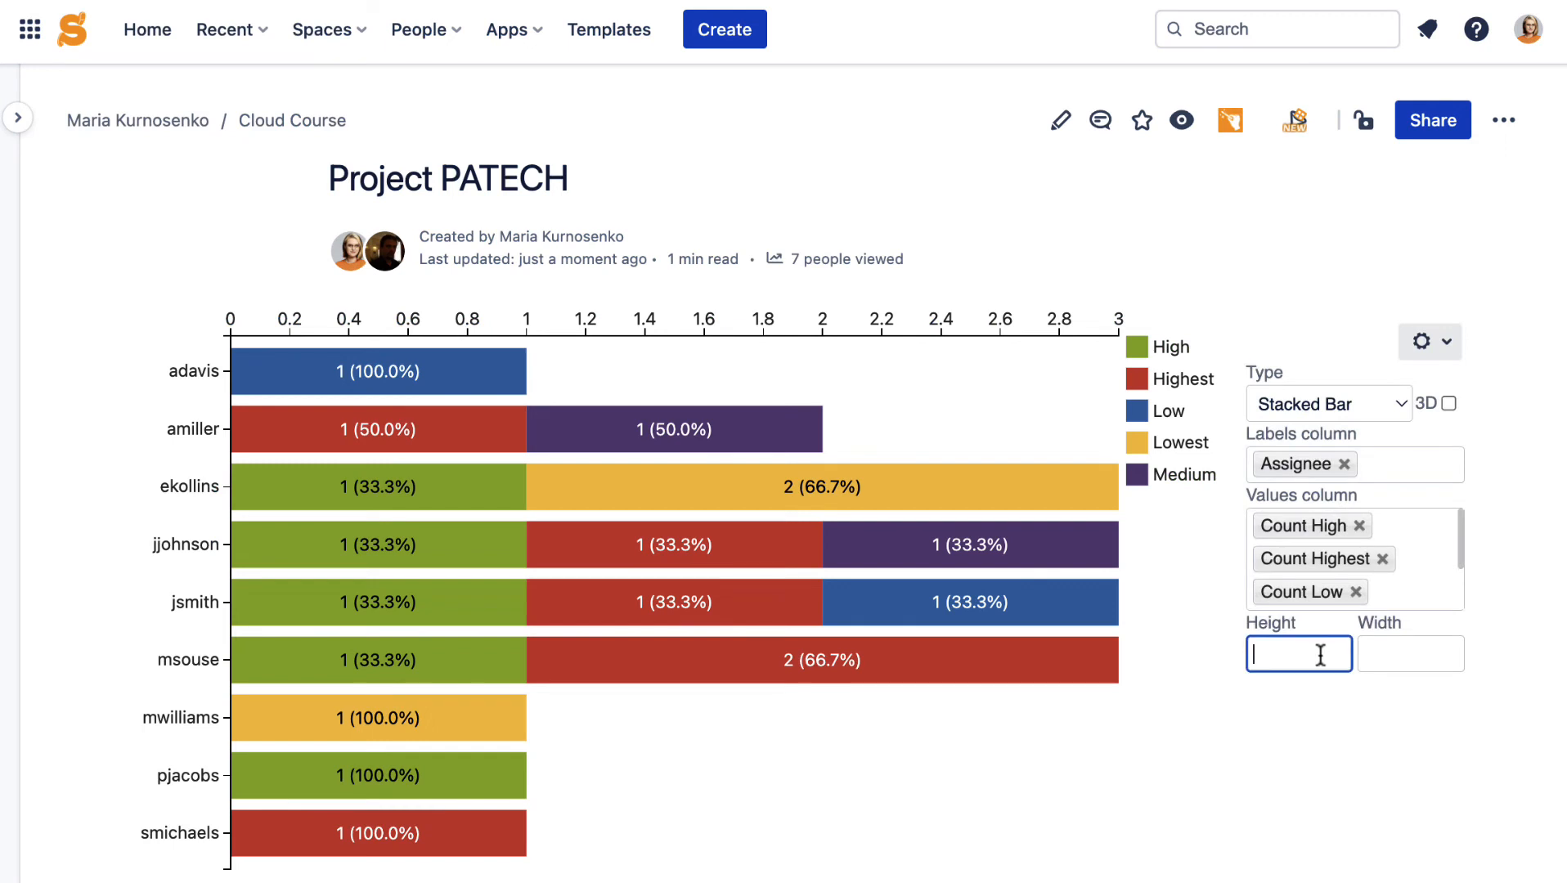
text(300)
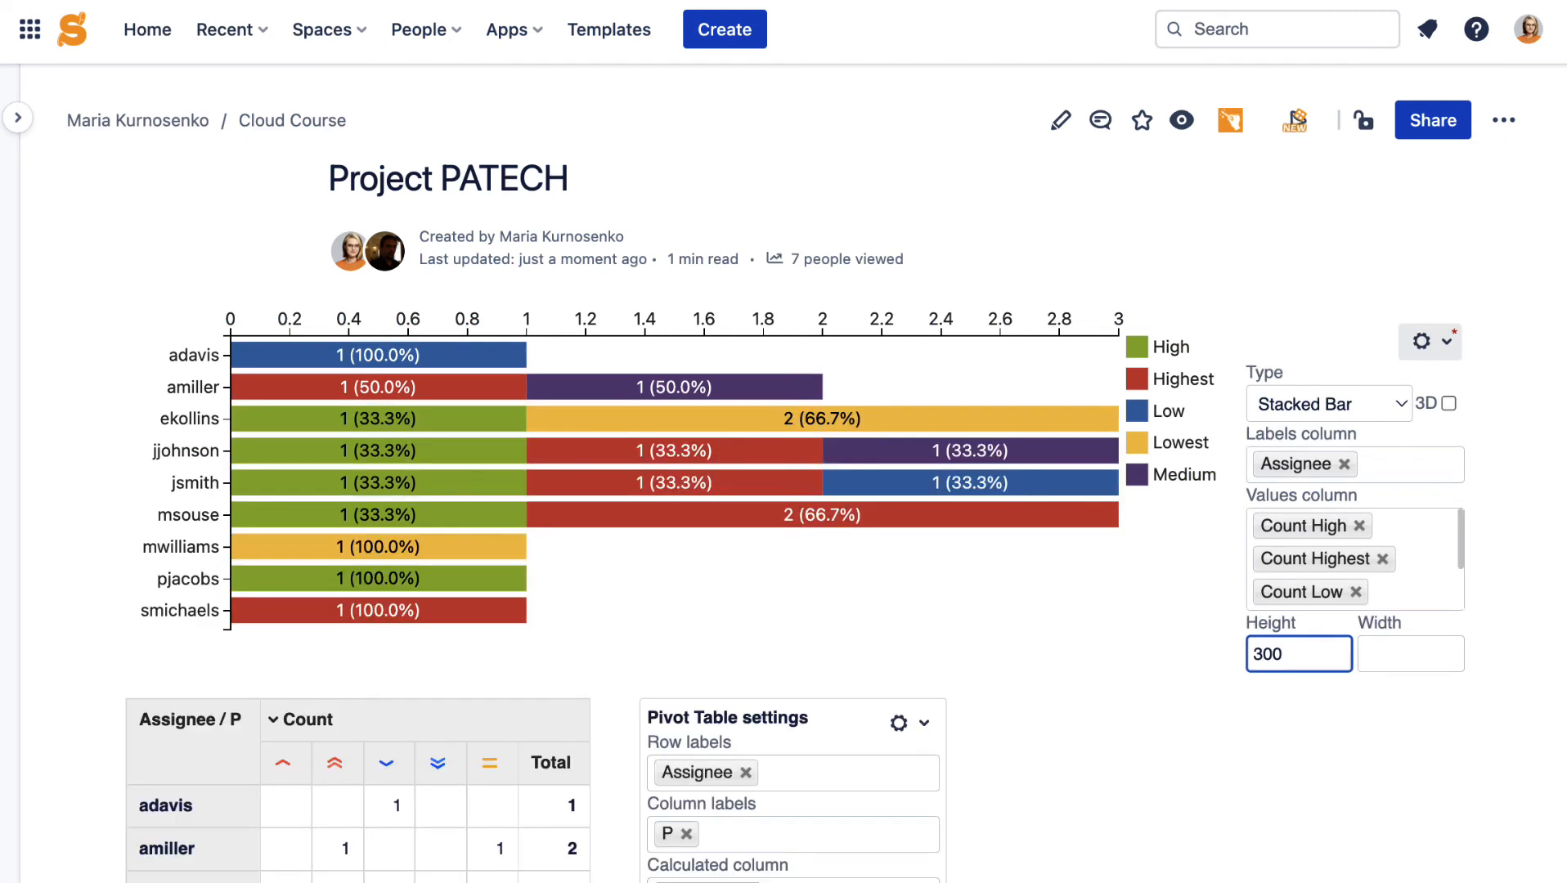
text(700)
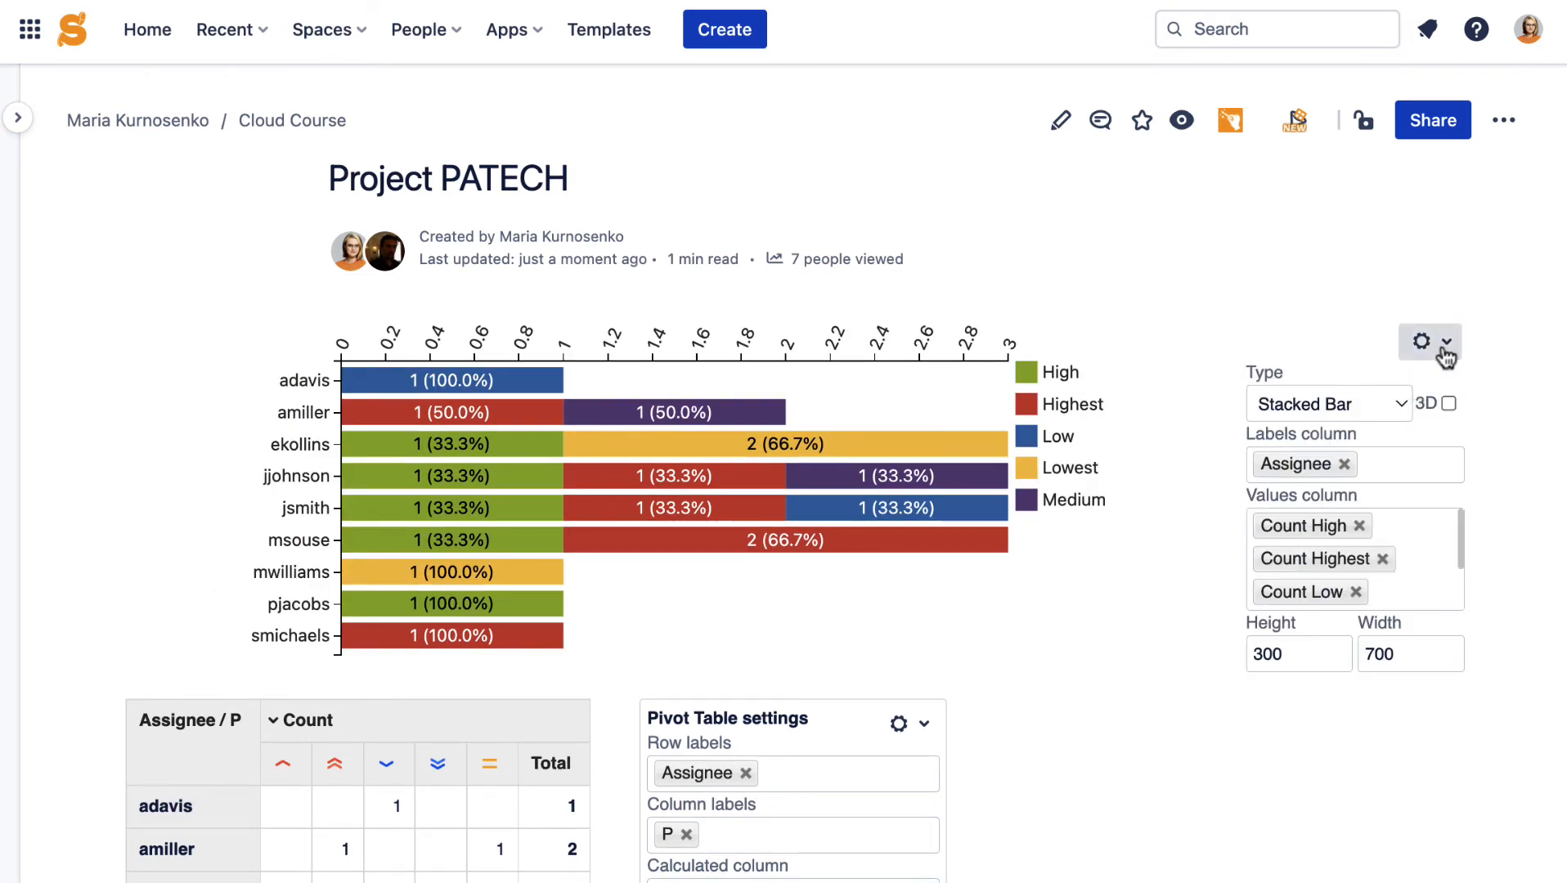
click(1419, 342)
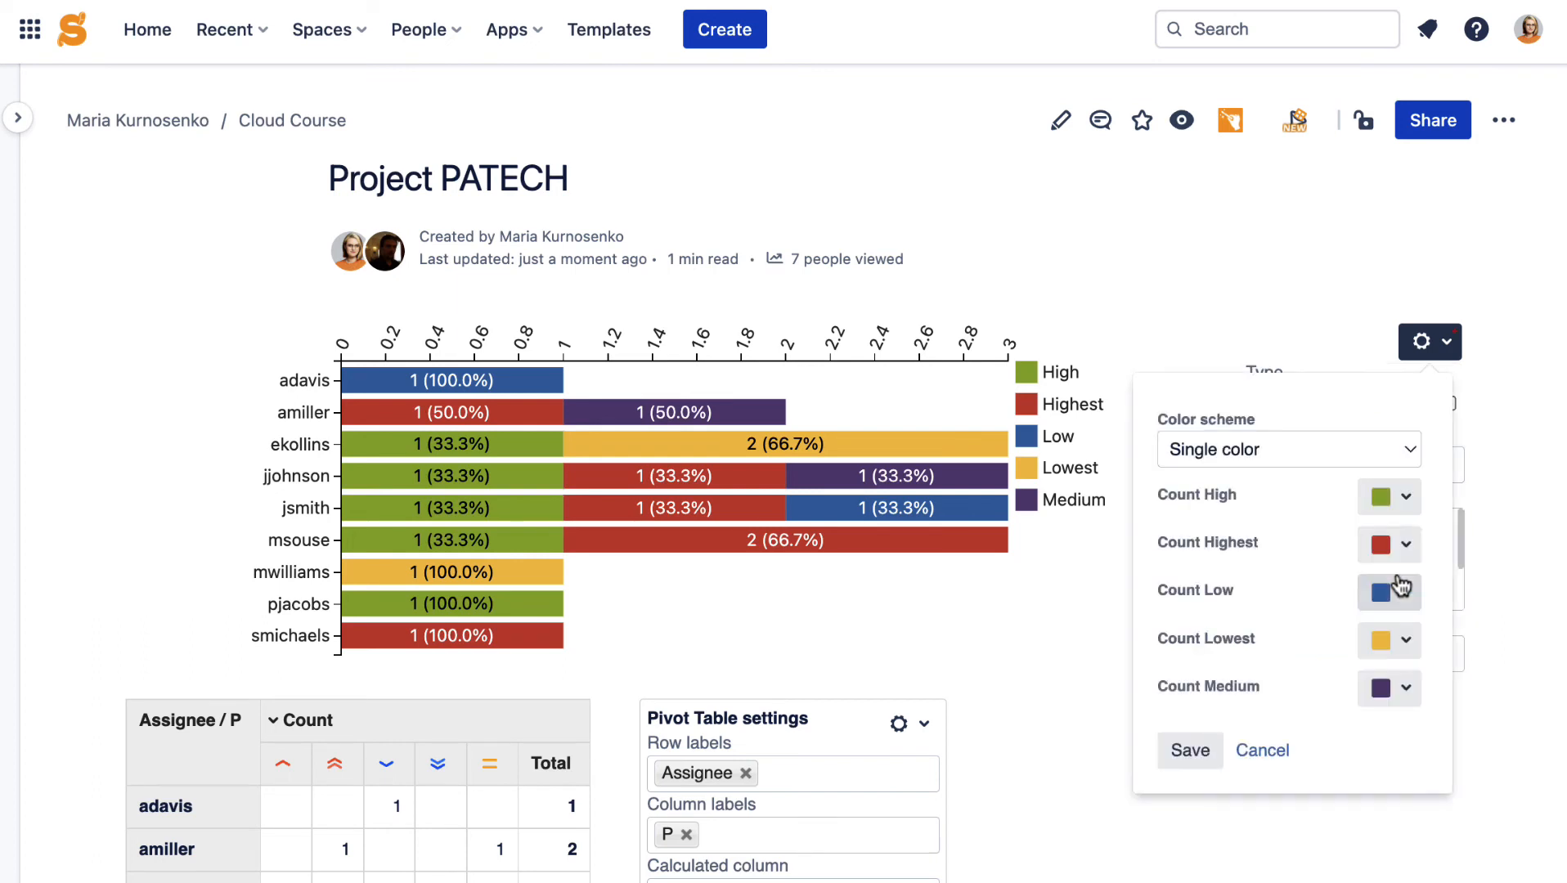
- Recolour the Count High series to orange and apply the new chart colours
click(1404, 496)
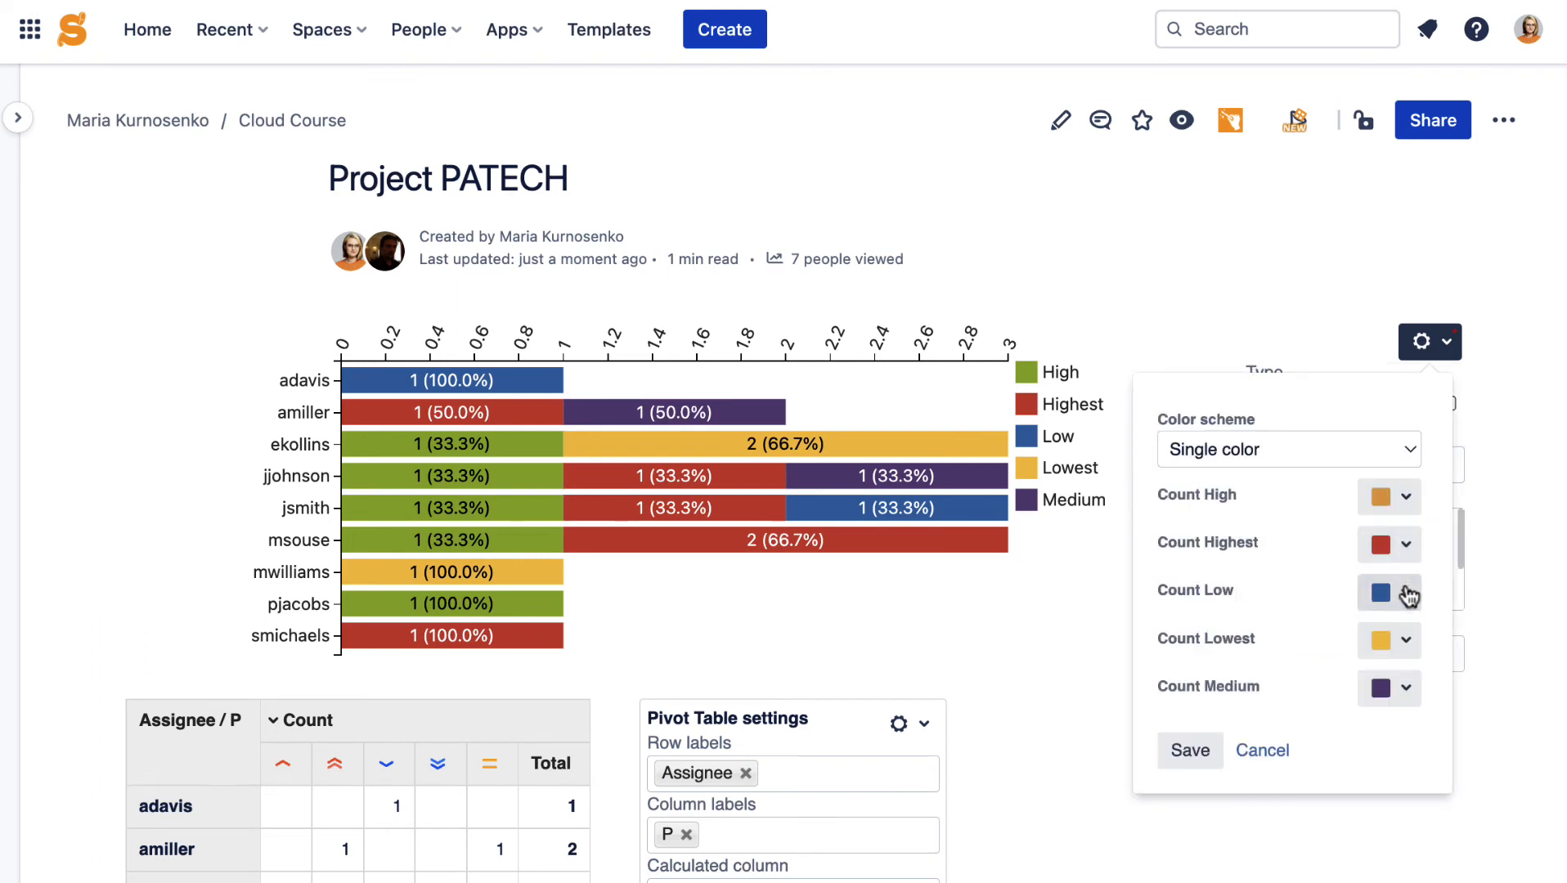
click(1409, 639)
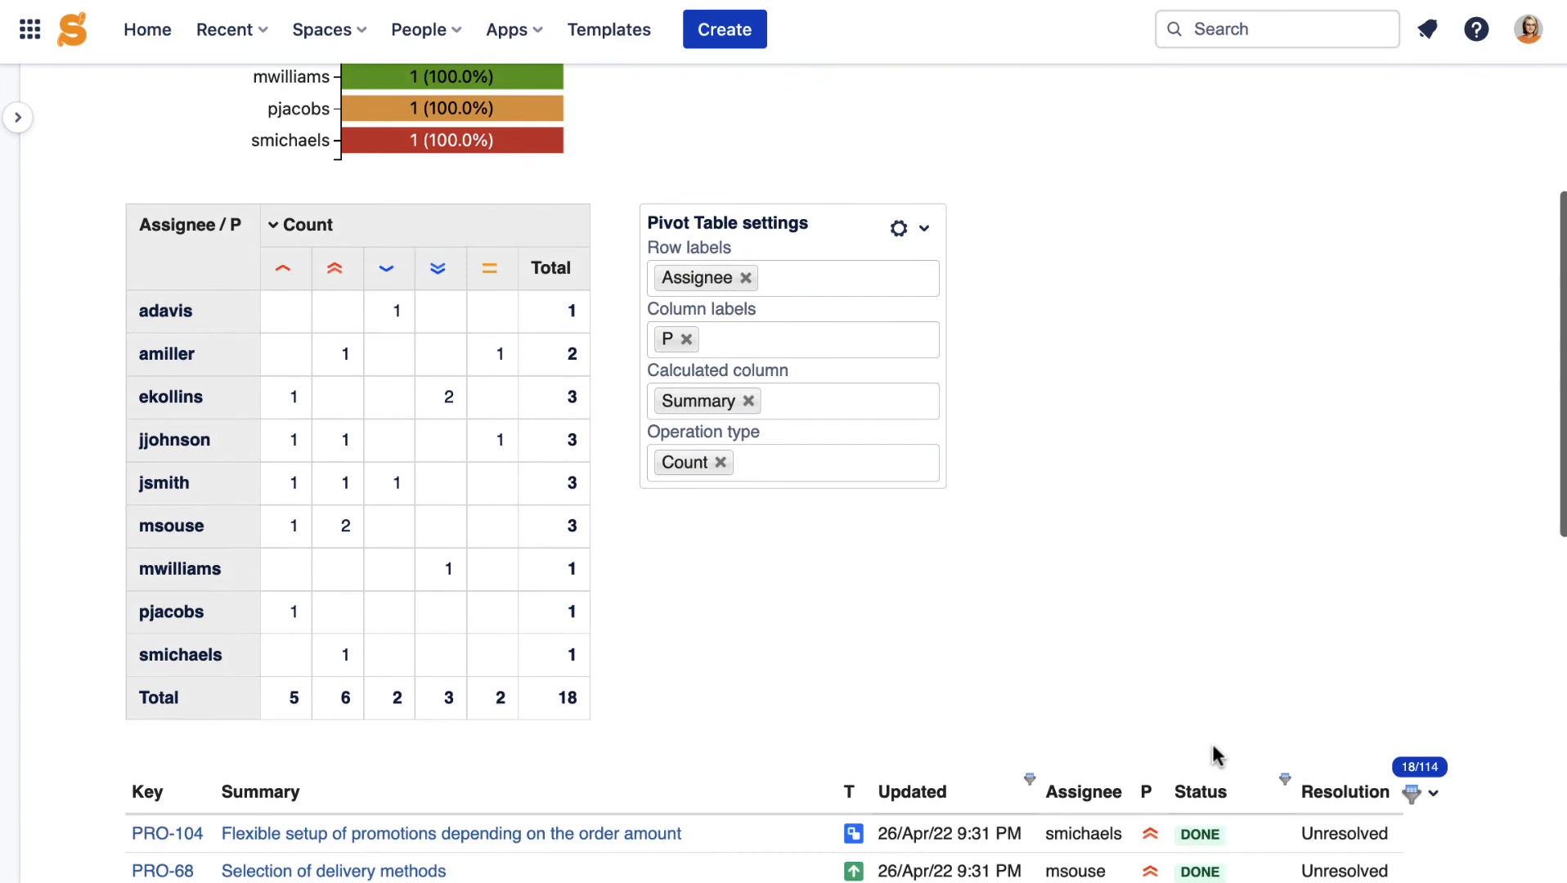
- Add jsmith to the Assignee column filter so the table shows 6 issues
scroll(down, 3)
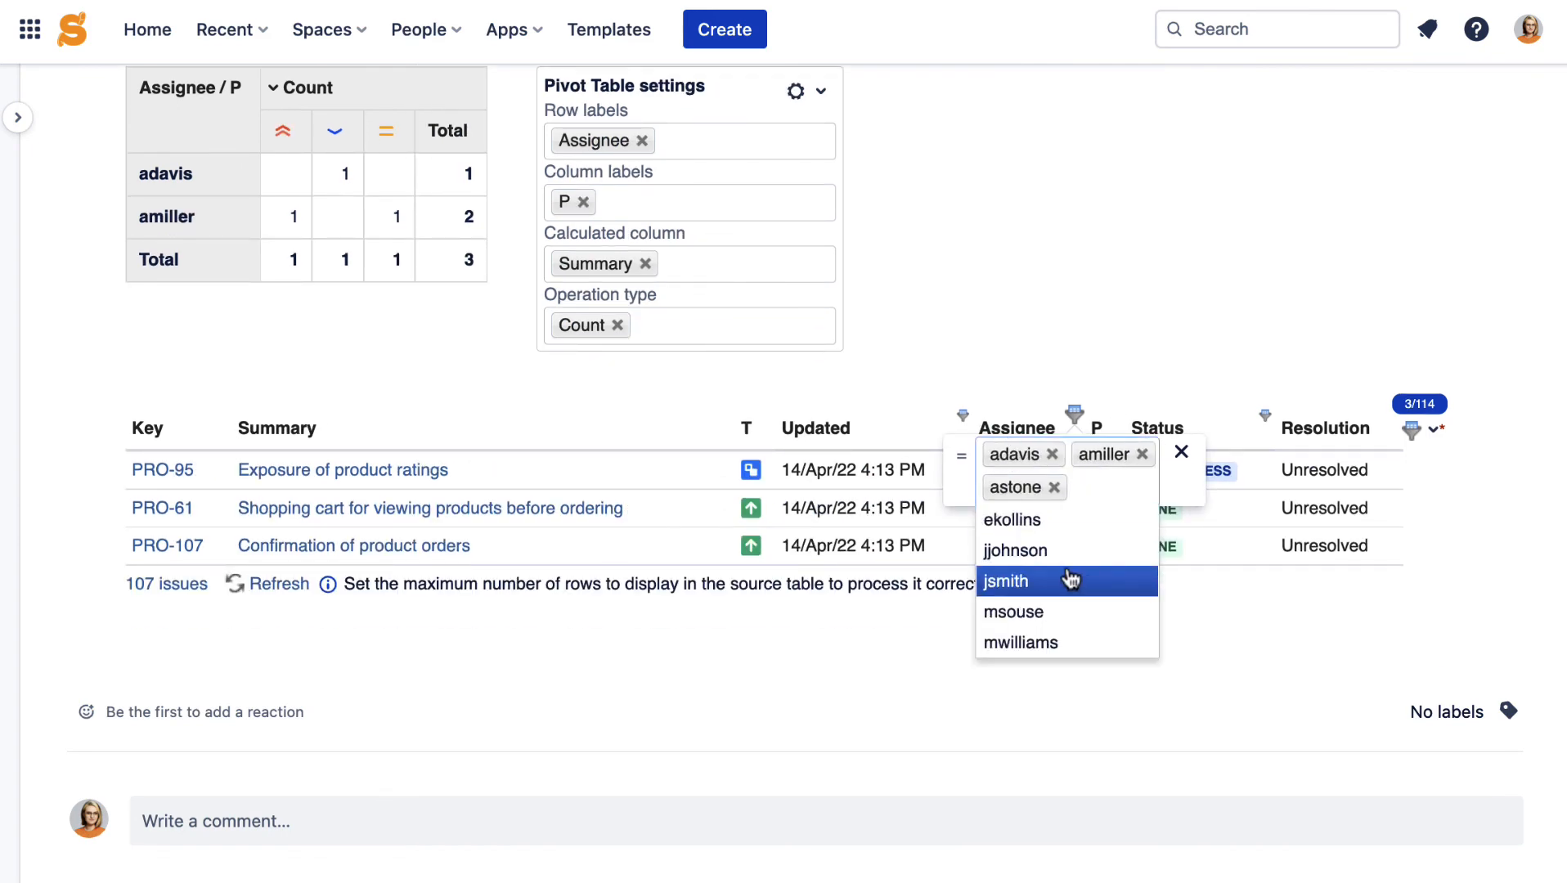
click(1007, 581)
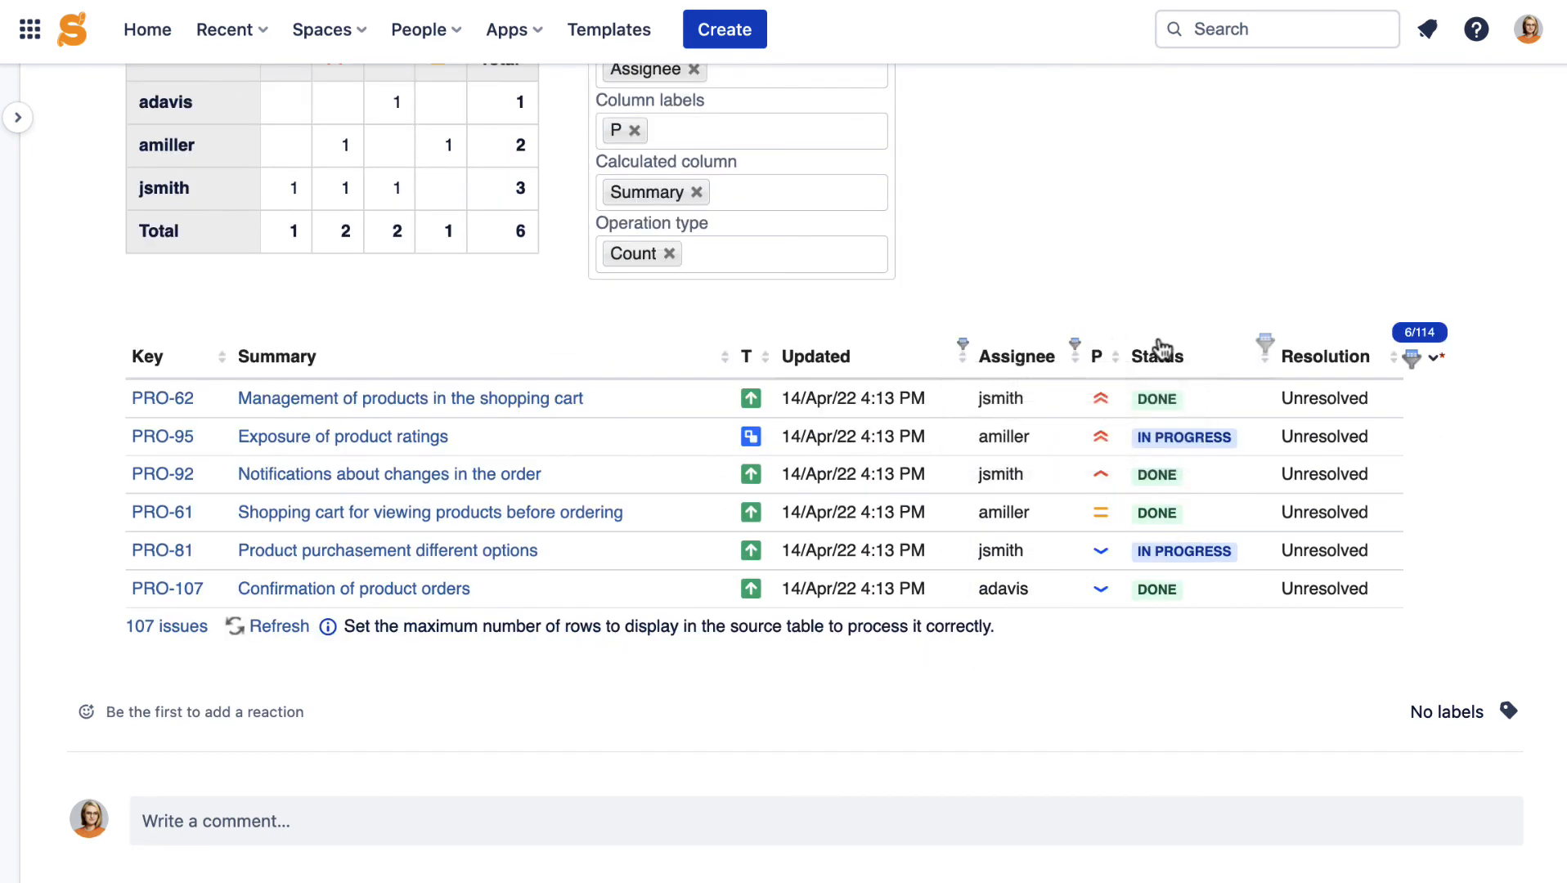